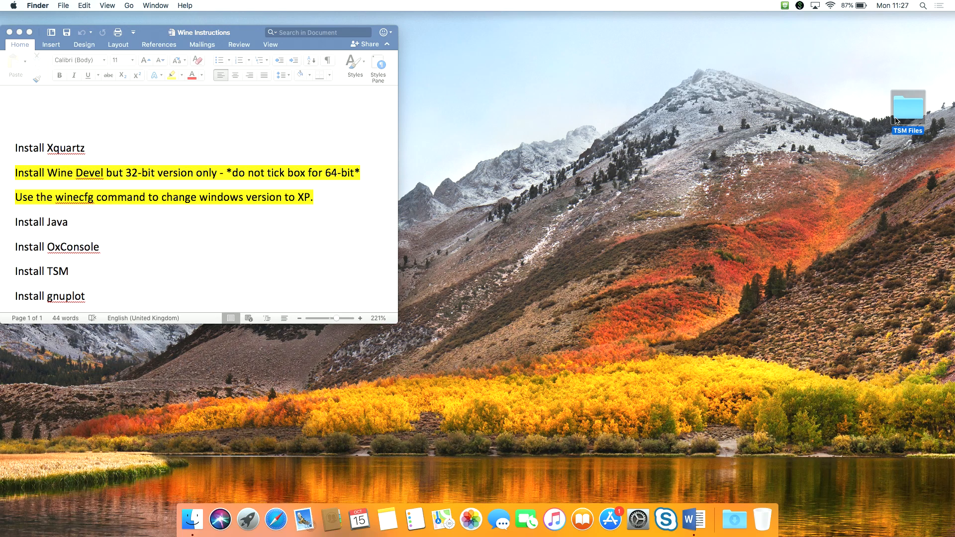
mouse_move(728, 152)
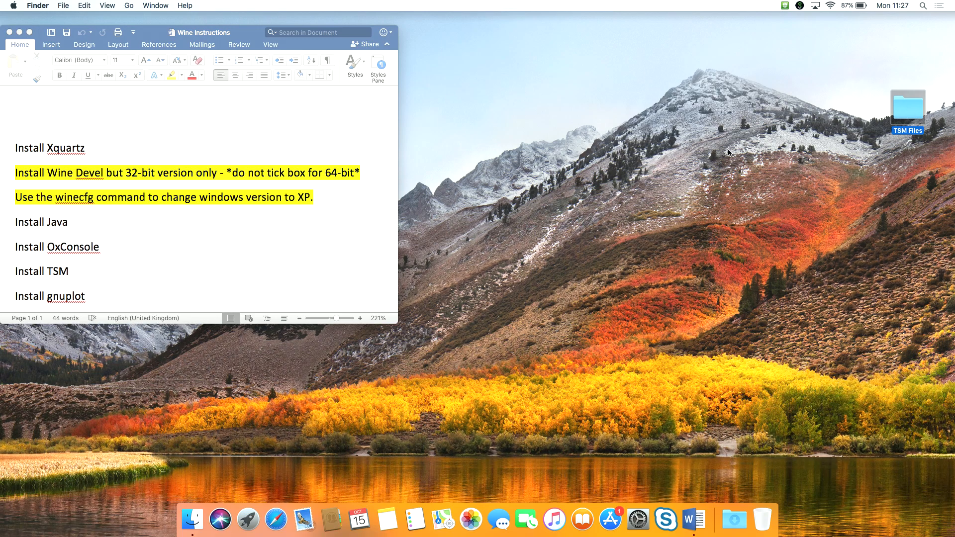
mouse_move(909, 119)
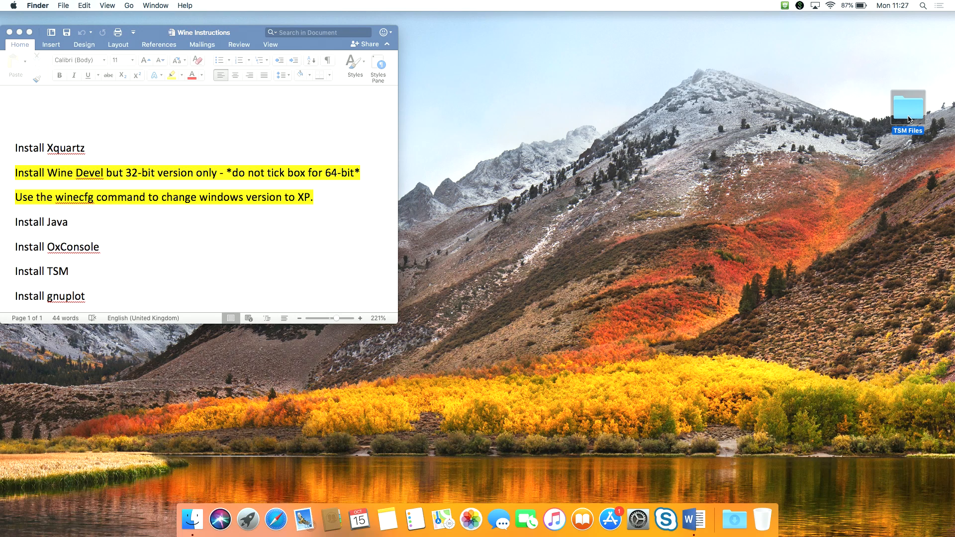
Open the TSM Files folder from the desktop in a Finder window.
double_click(906, 109)
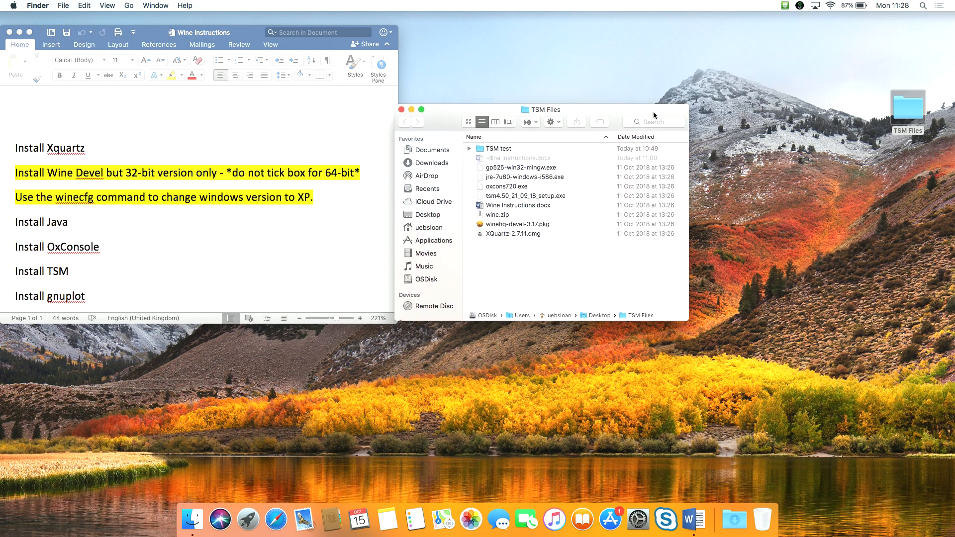
Mount XQuartz-2.7.11.dmg and launch the XQuartz.pkg installer from the mounted volume.
left_click_drag(542, 109, 583, 106)
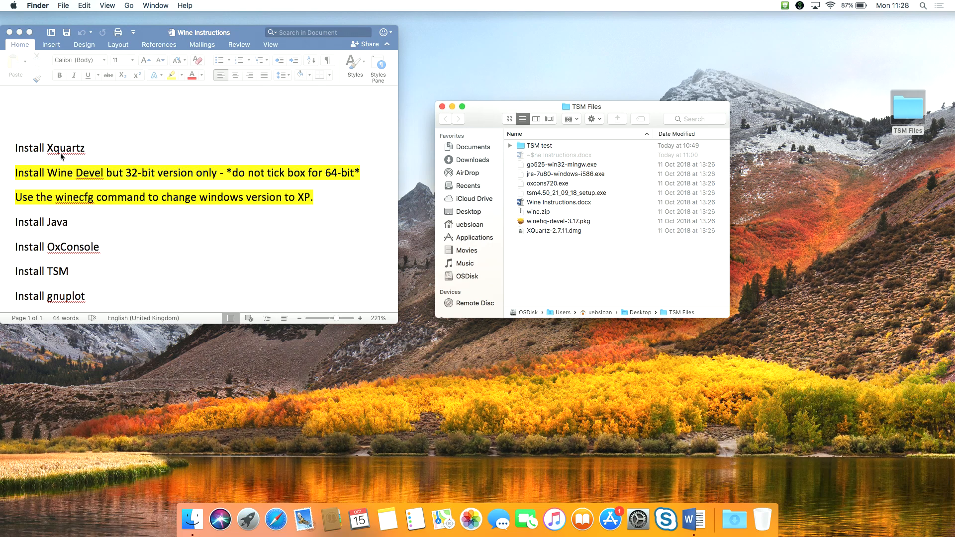
mouse_move(589, 185)
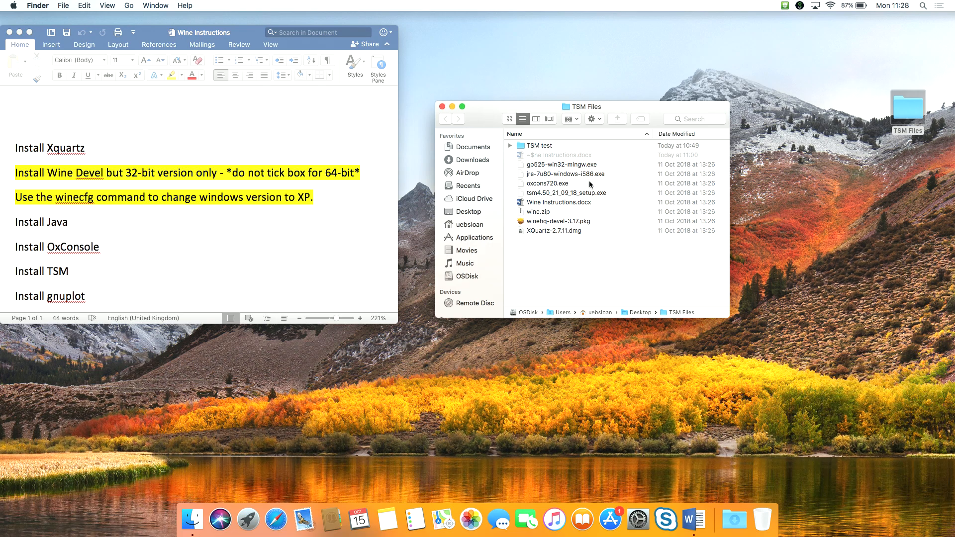
left_click(550, 231)
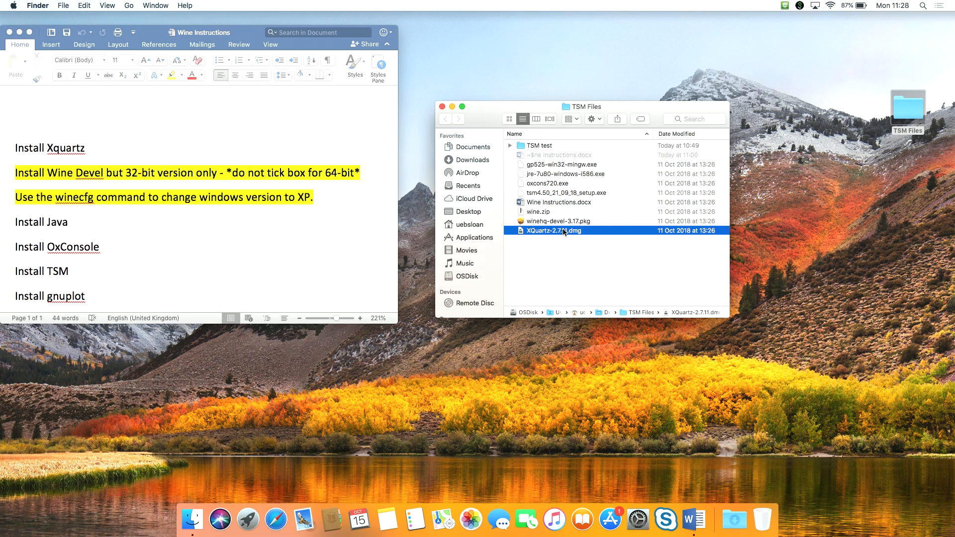
double_click(552, 231)
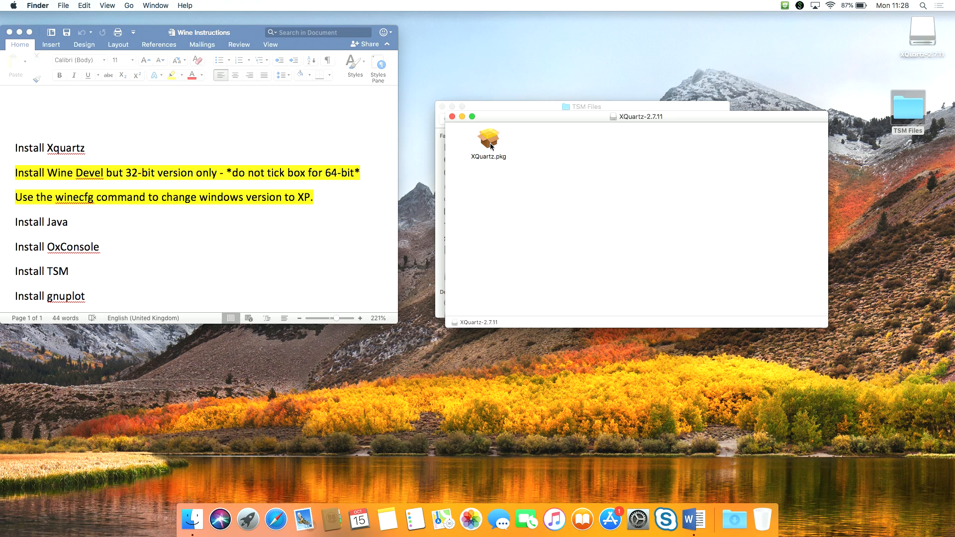
double_click(489, 139)
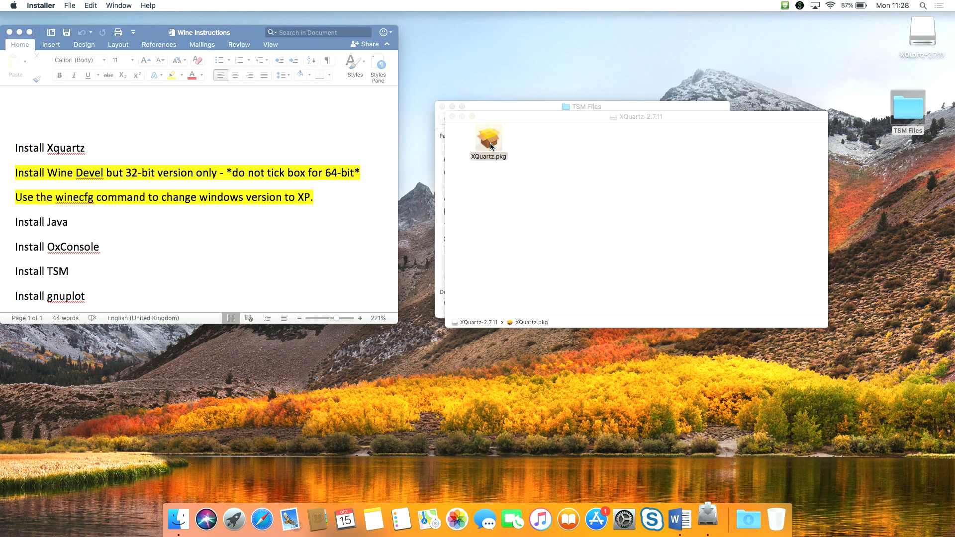
Step through Introduction, Read Me and License and authorise the XQuartz 2.7.11 installation.
double_click(487, 138)
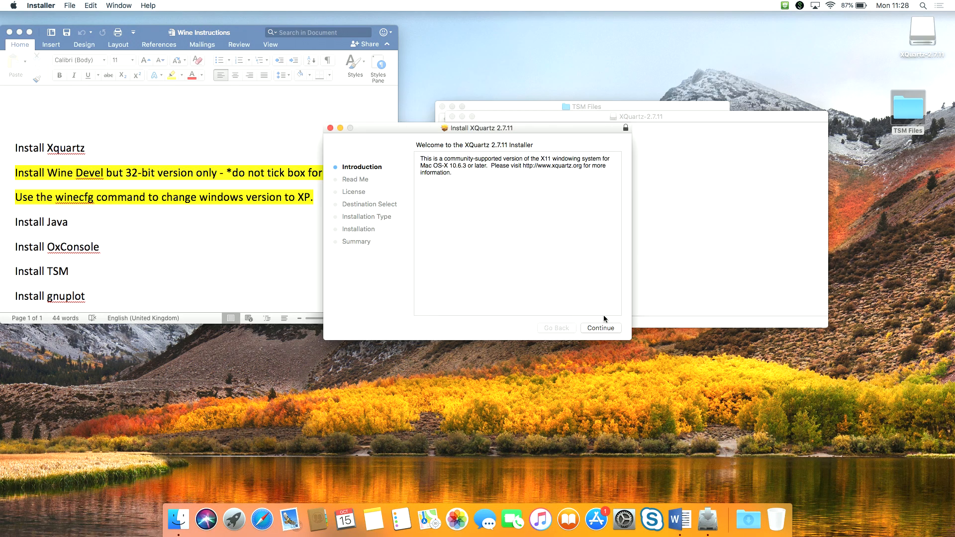
left_click(601, 328)
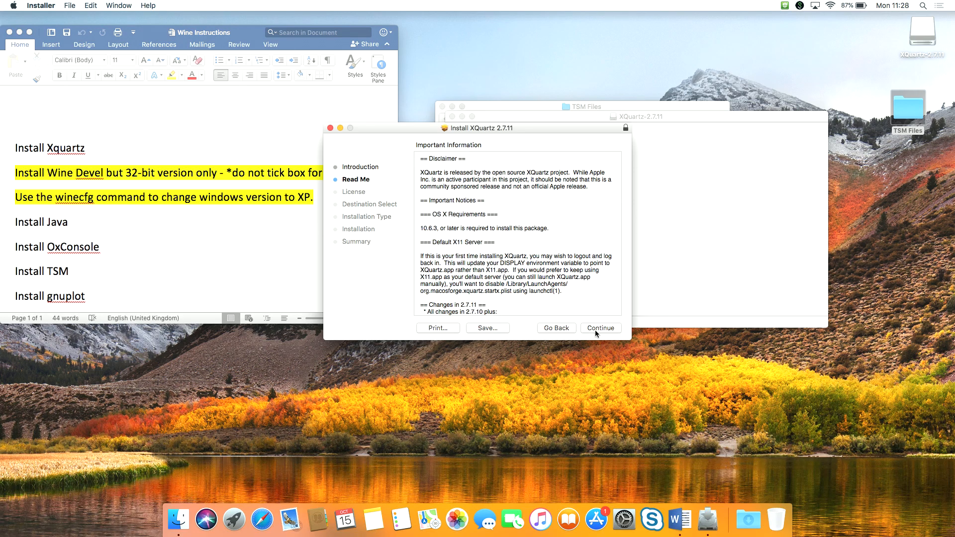
left_click(601, 328)
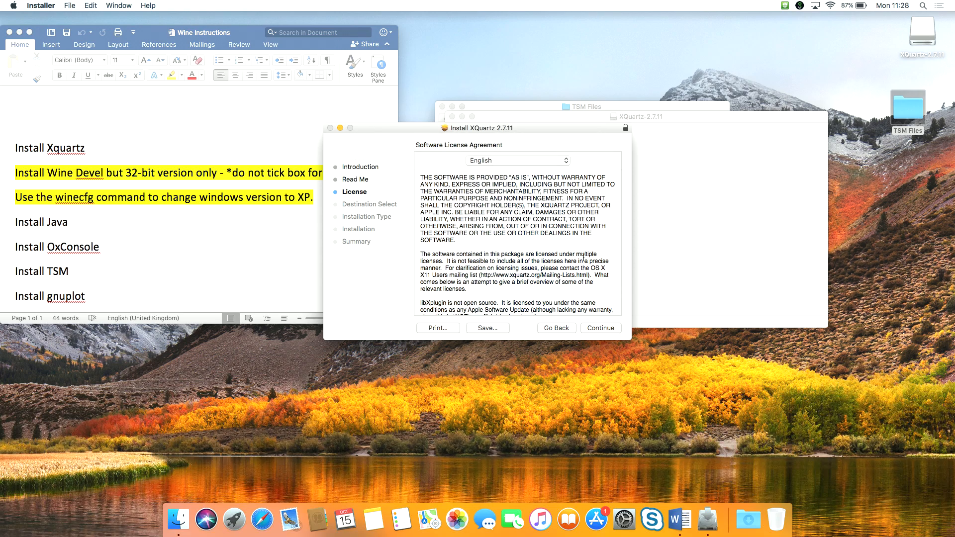
left_click(604, 328)
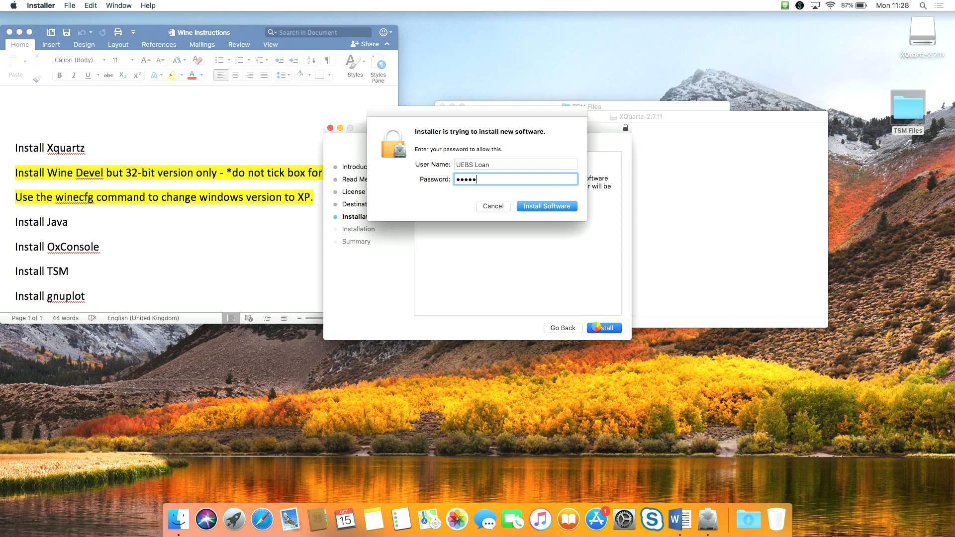
left_click(547, 206)
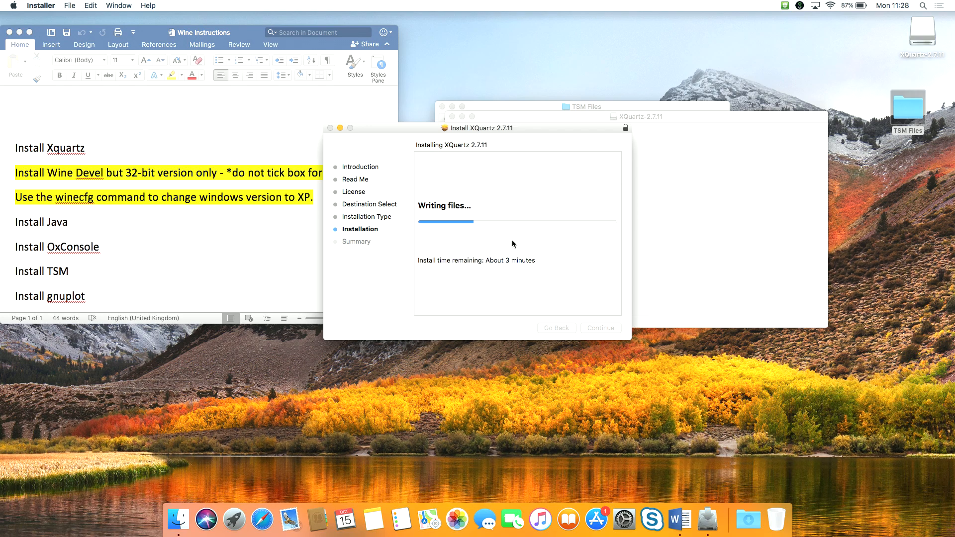
mouse_move(220, 183)
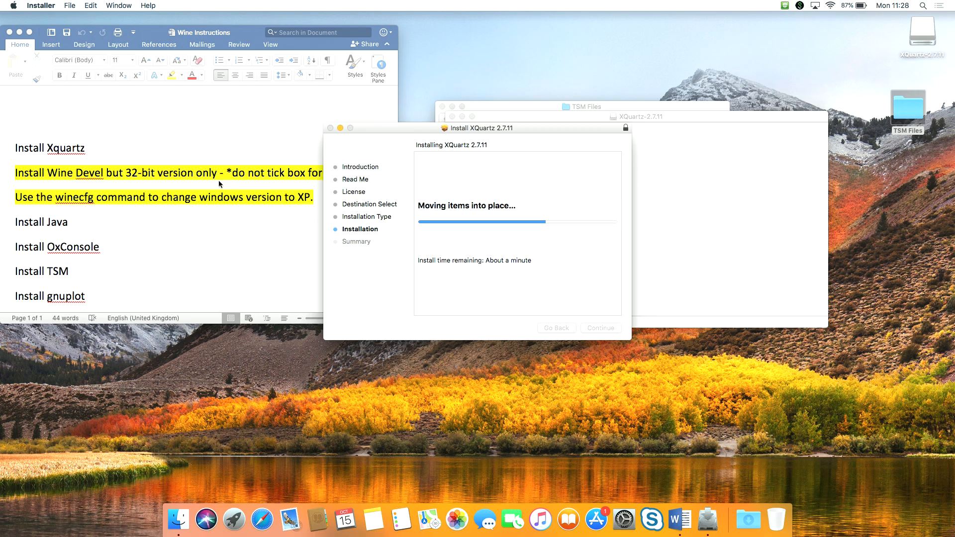
mouse_move(244, 302)
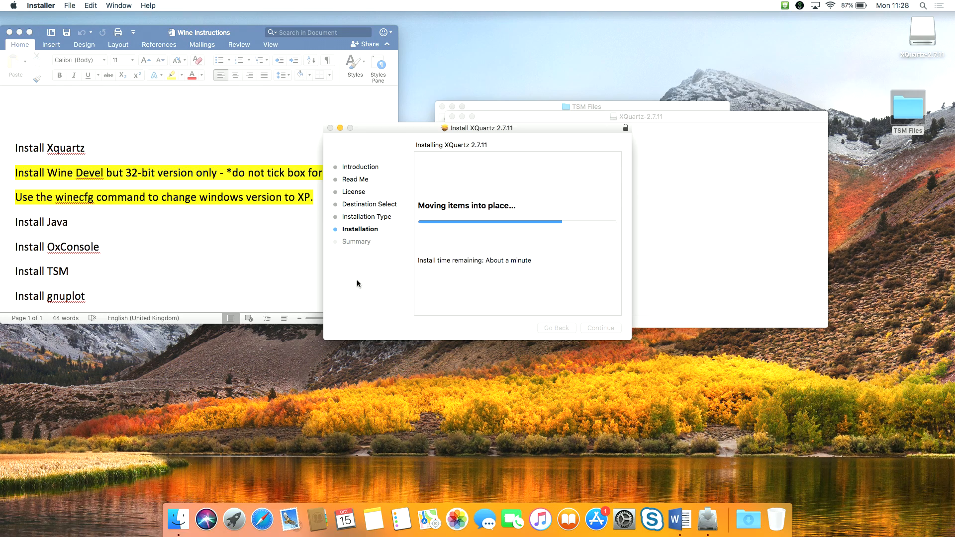
mouse_move(279, 258)
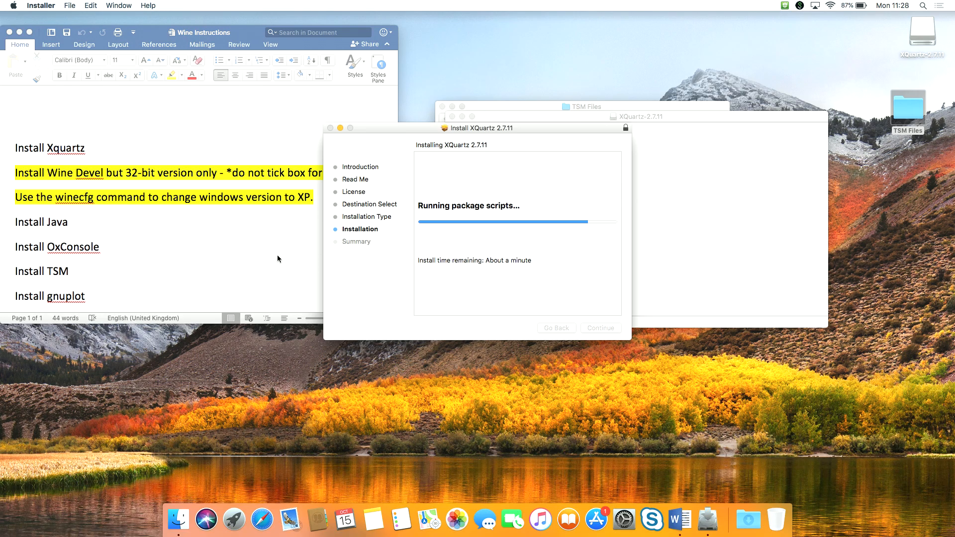
mouse_move(396, 228)
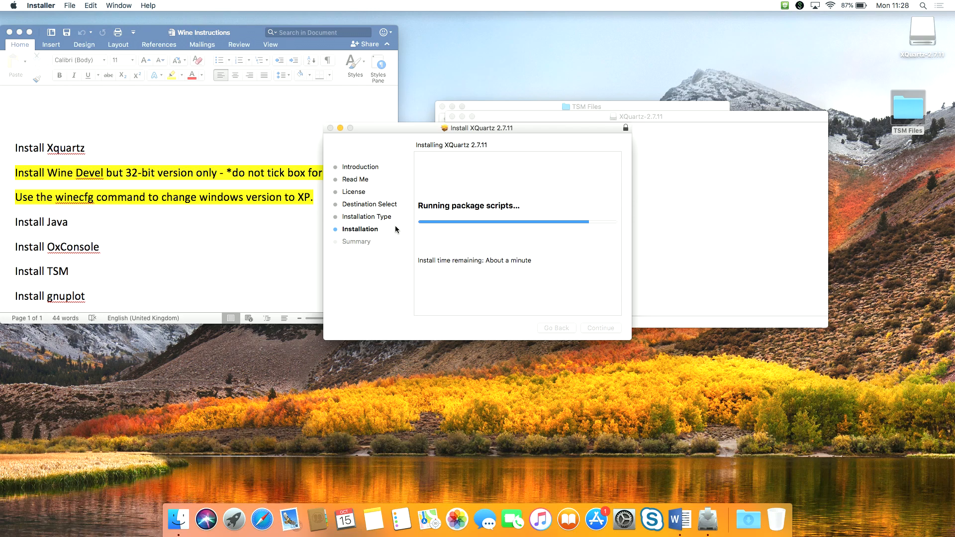
mouse_move(567, 217)
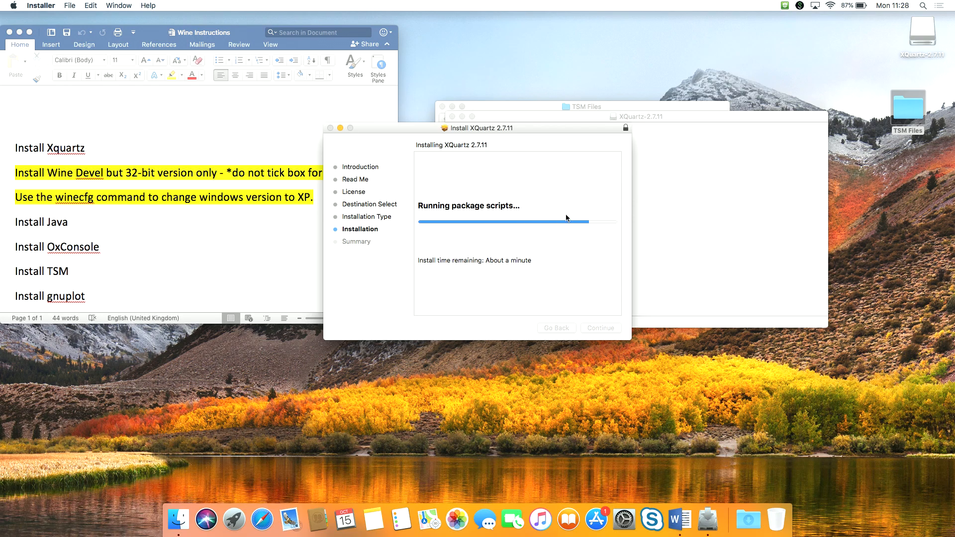
mouse_move(625, 213)
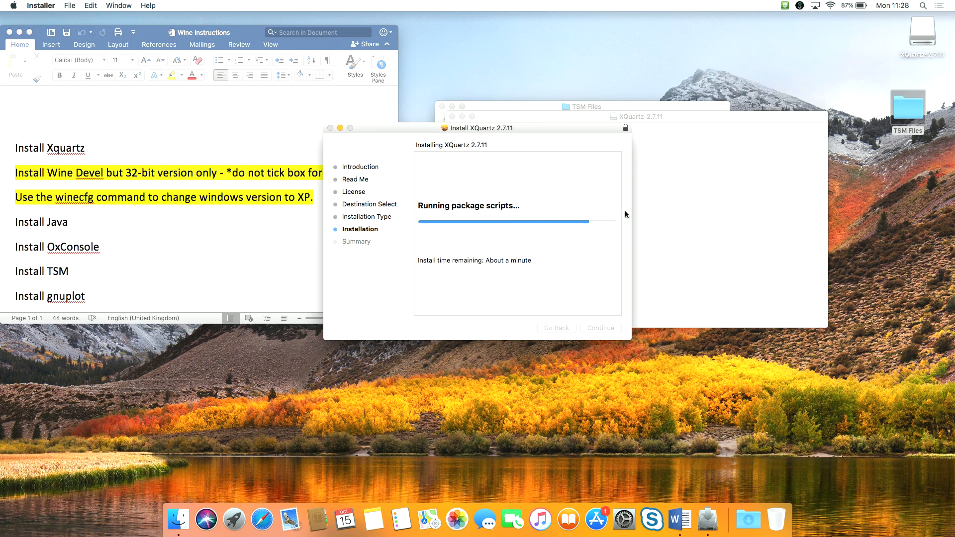
mouse_move(541, 272)
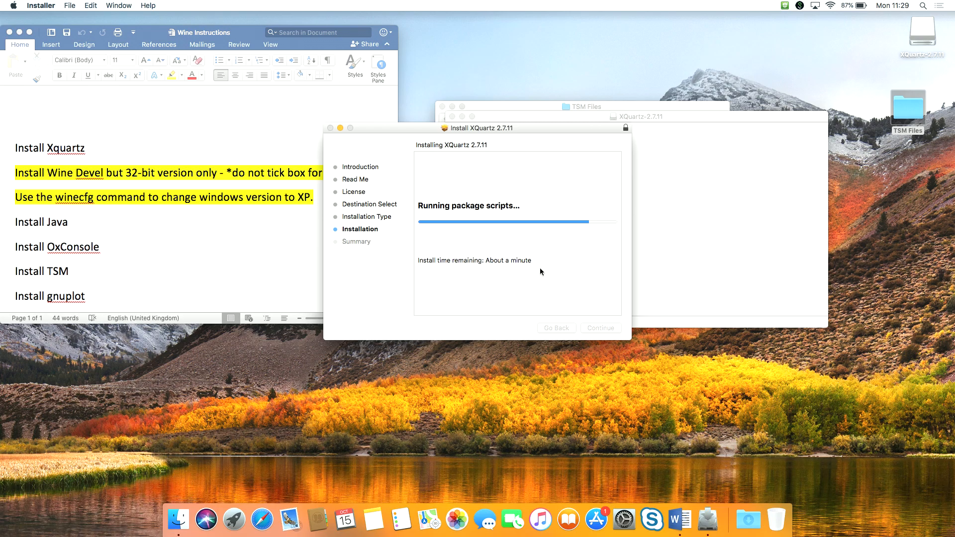
mouse_move(451, 198)
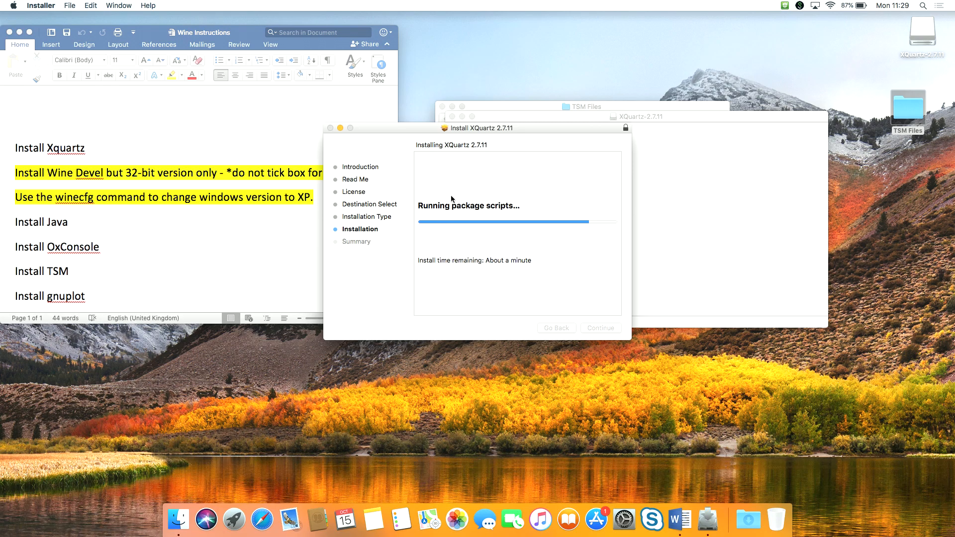
mouse_move(475, 255)
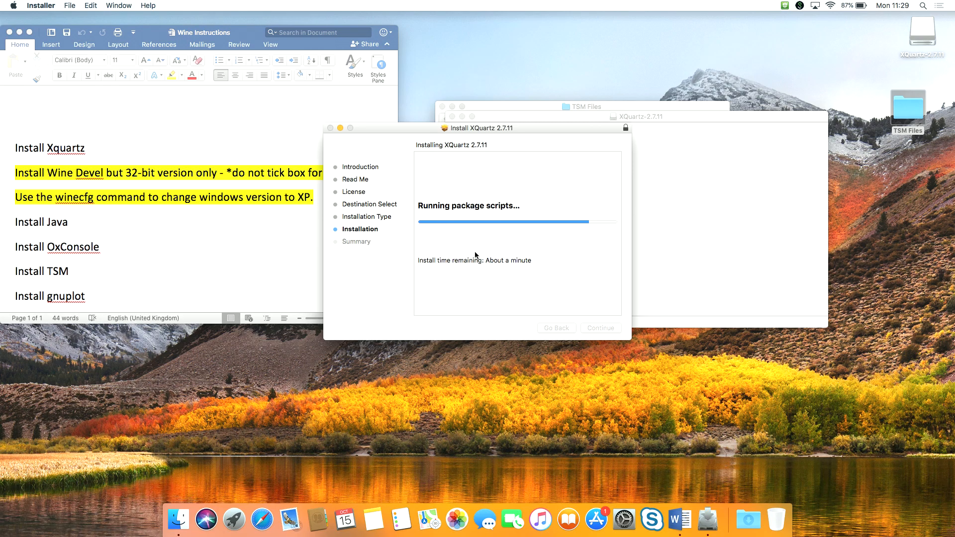
mouse_move(485, 220)
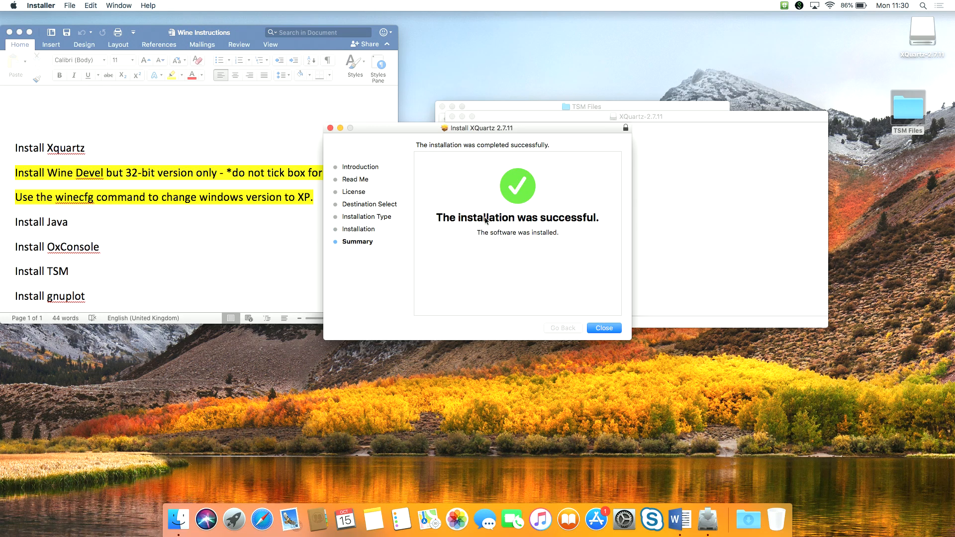
Close the finished XQuartz installer and launch winehq-devel-3.17.pkg from TSM Files.
left_click(603, 328)
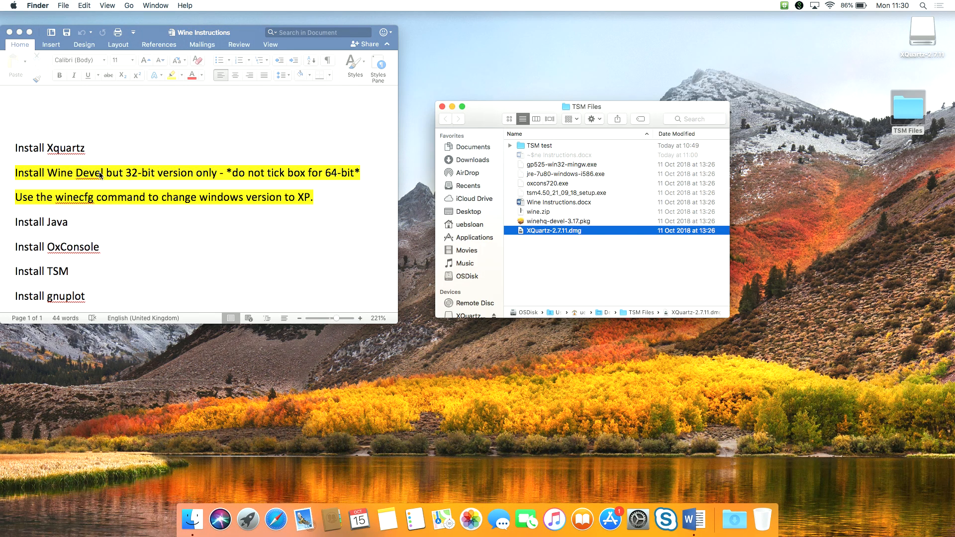
mouse_move(388, 179)
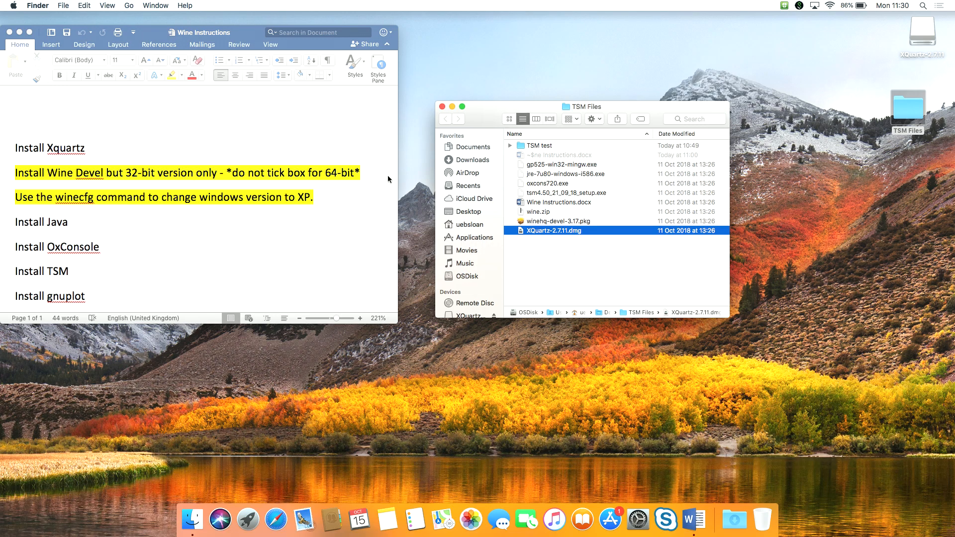
mouse_move(554, 204)
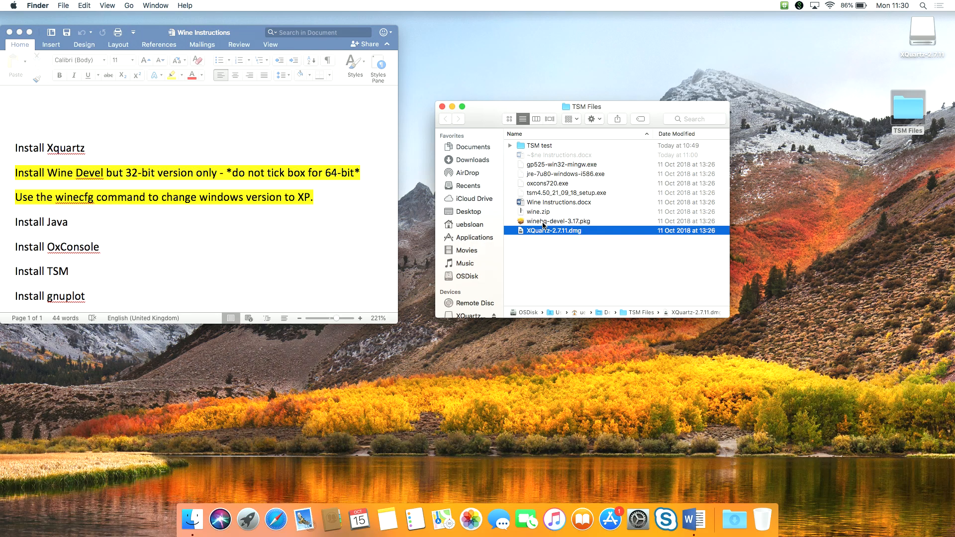
double_click(558, 221)
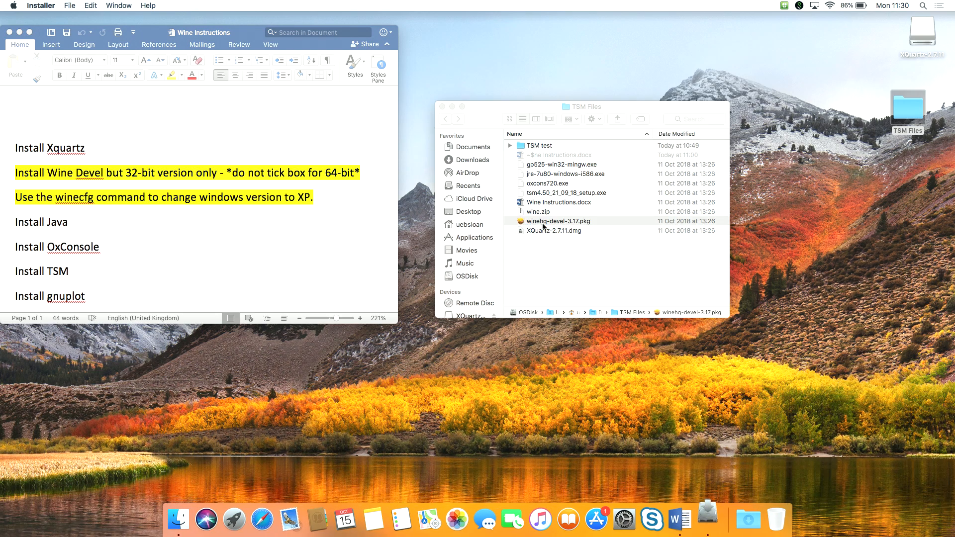
Install Wine Devel 3.17 without 64-bit support, entering the admin password to authorise it.
double_click(558, 220)
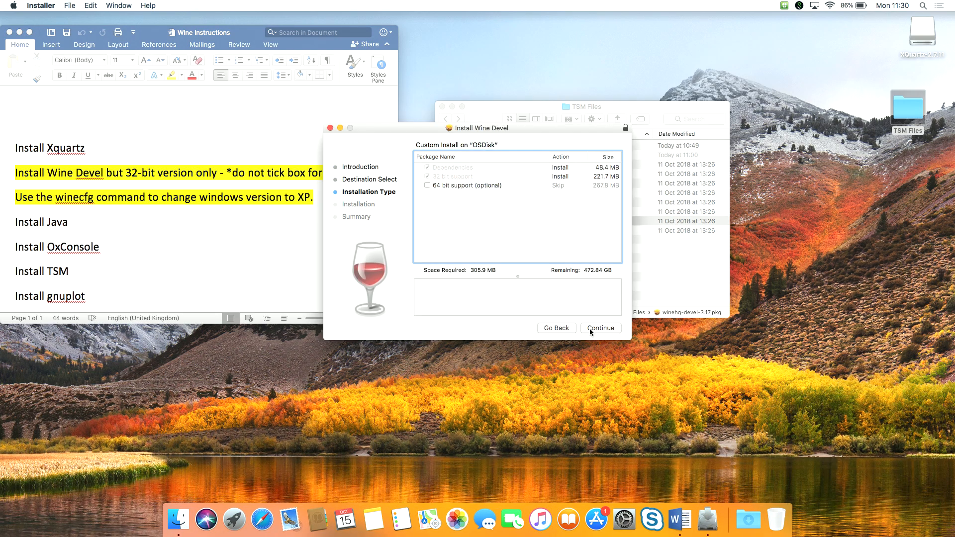
left_click(600, 328)
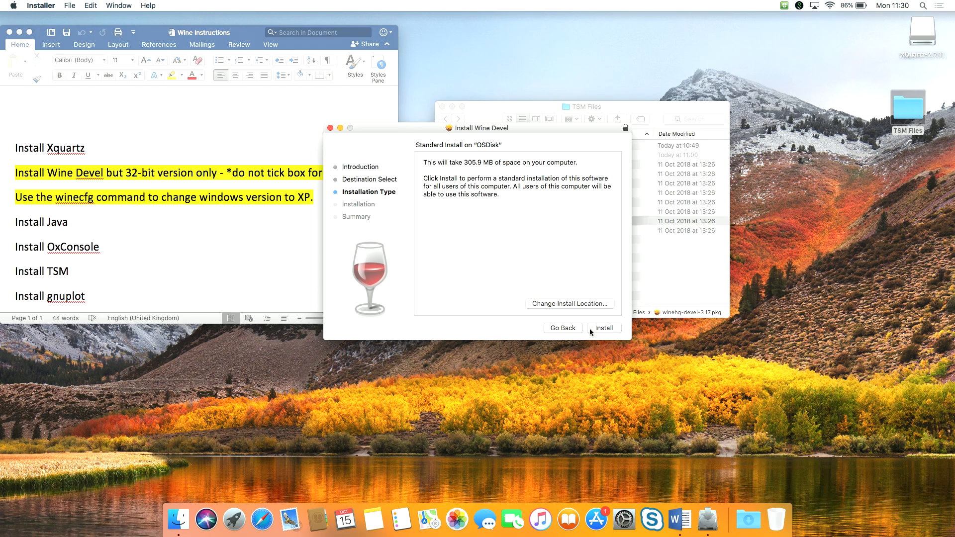
left_click(604, 328)
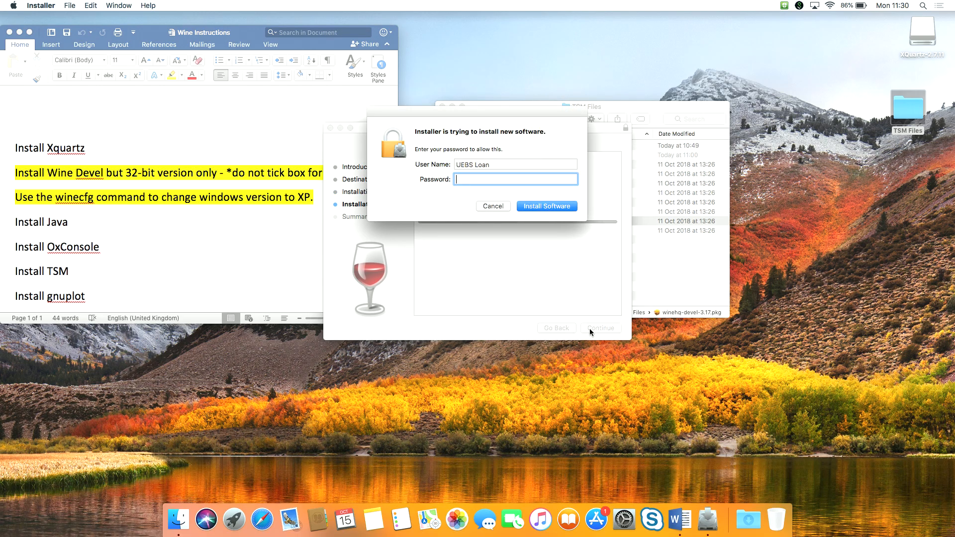
type("password")
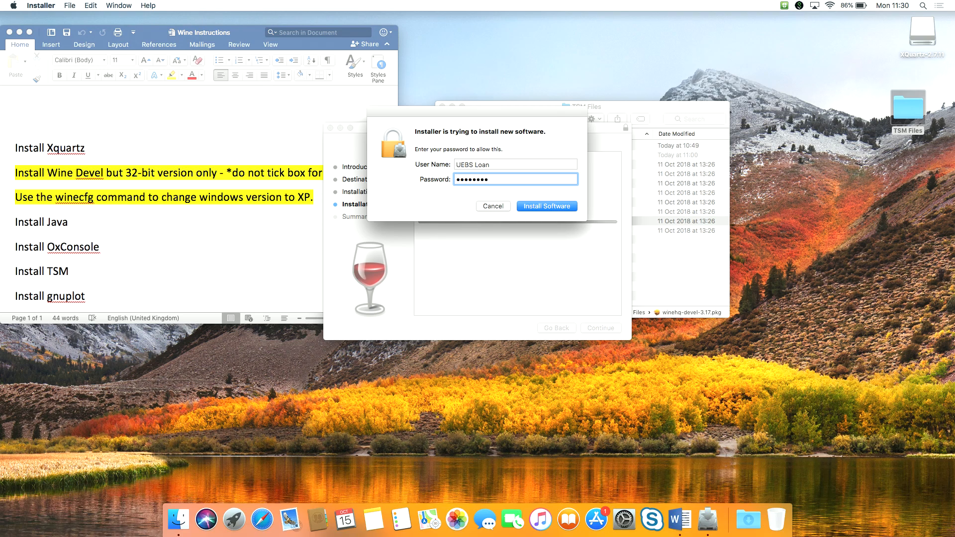
left_click(547, 206)
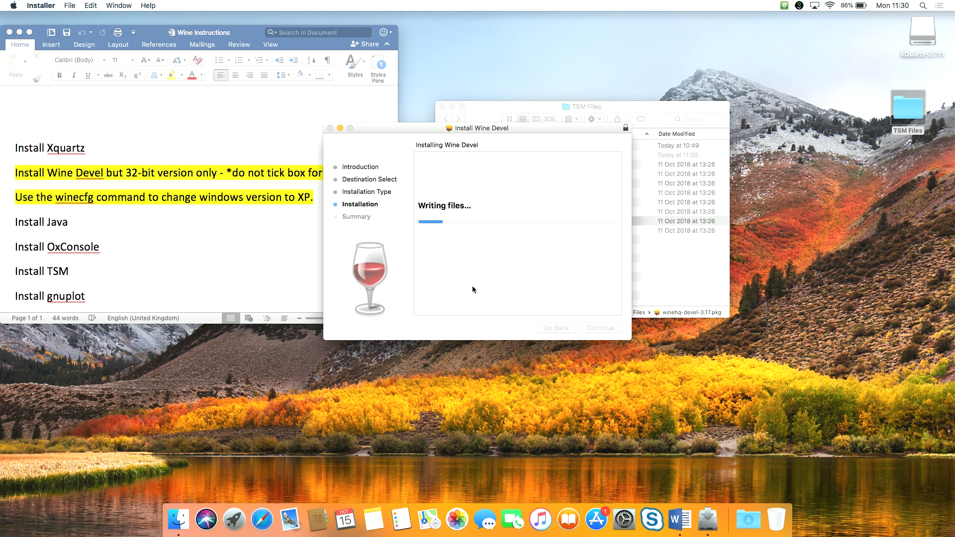
left_click_drag(480, 127, 594, 83)
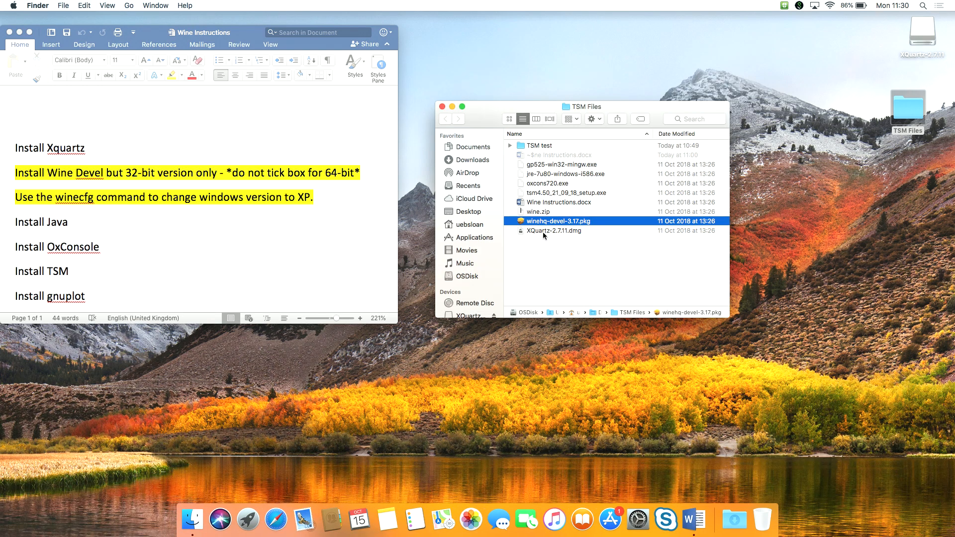
mouse_move(243, 187)
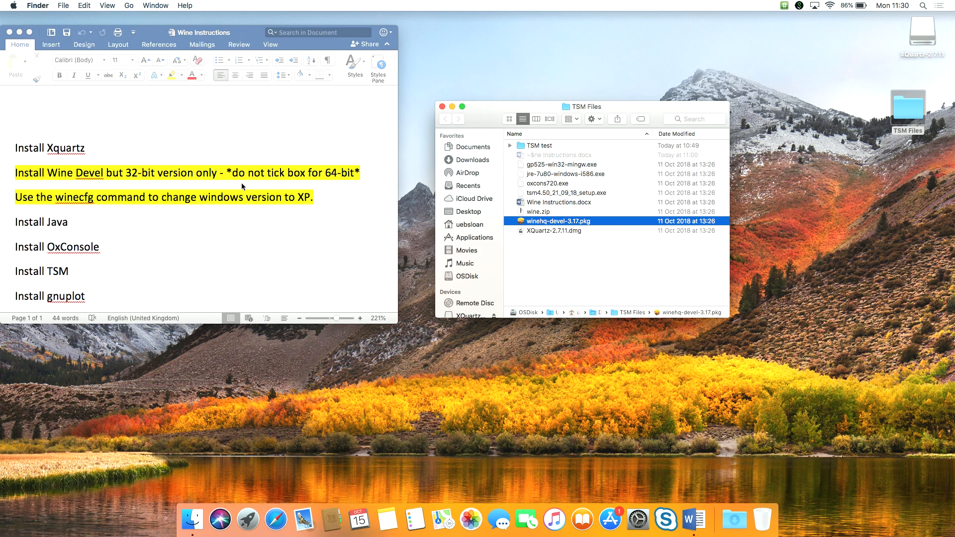
mouse_move(72, 206)
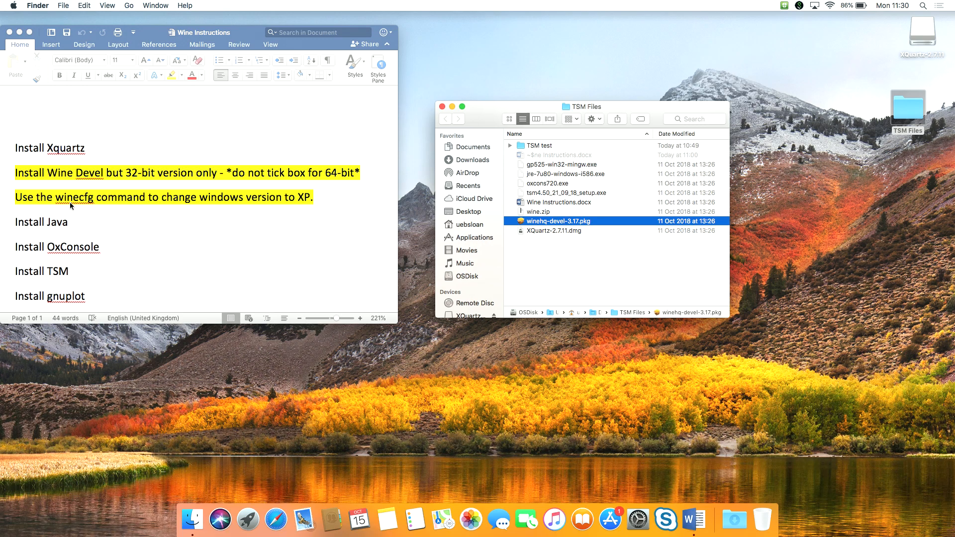
mouse_move(508, 260)
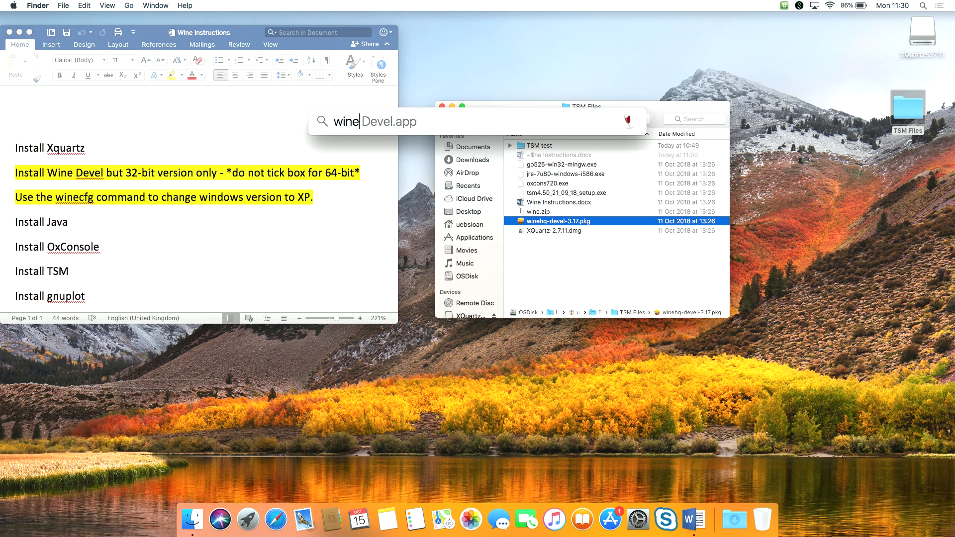
Launch Wine Devel.app from Spotlight so its Terminal prompt appears.
left_click(709, 517)
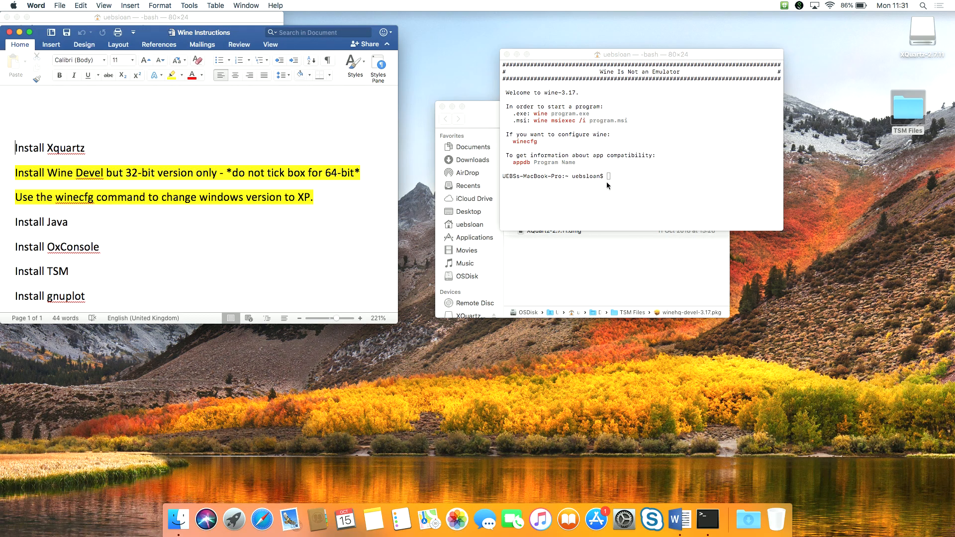
Run winecfg in Terminal and let Wine install the Gecko package.
type("wi")
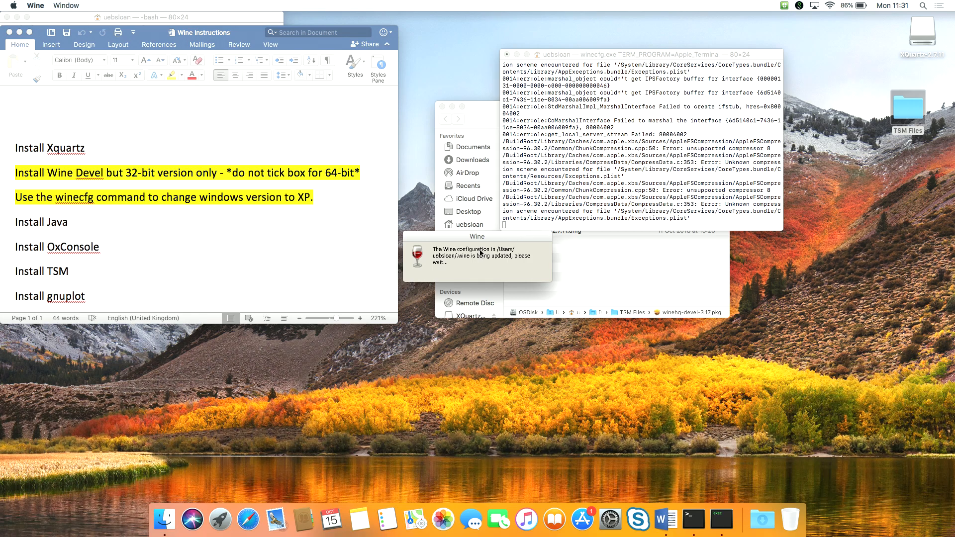
mouse_move(475, 261)
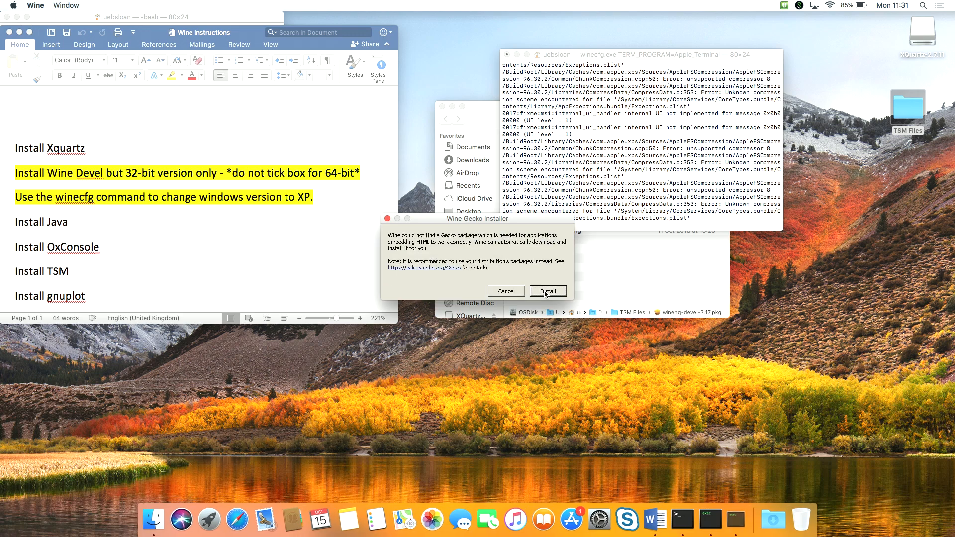
left_click(547, 290)
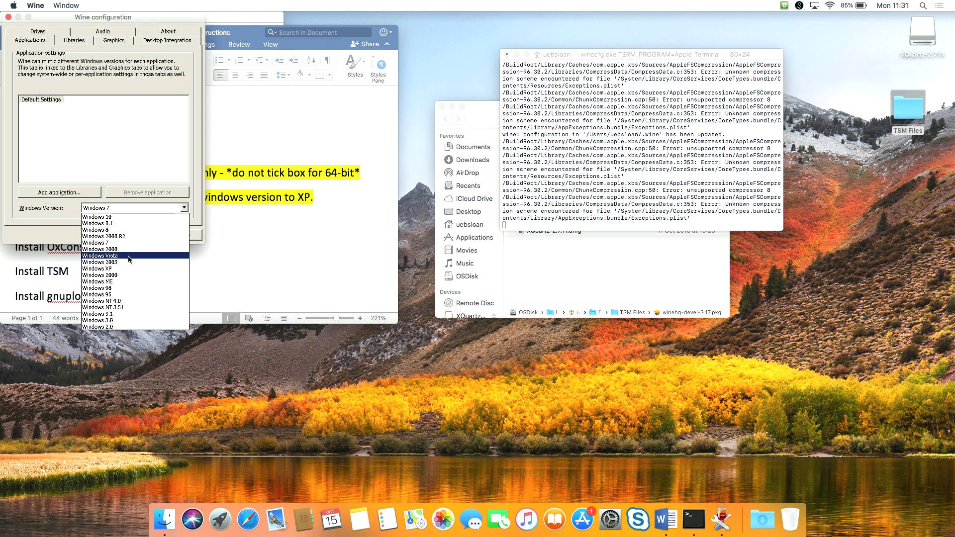
Set Wine's emulated Windows Version to Windows XP.
left_click(97, 268)
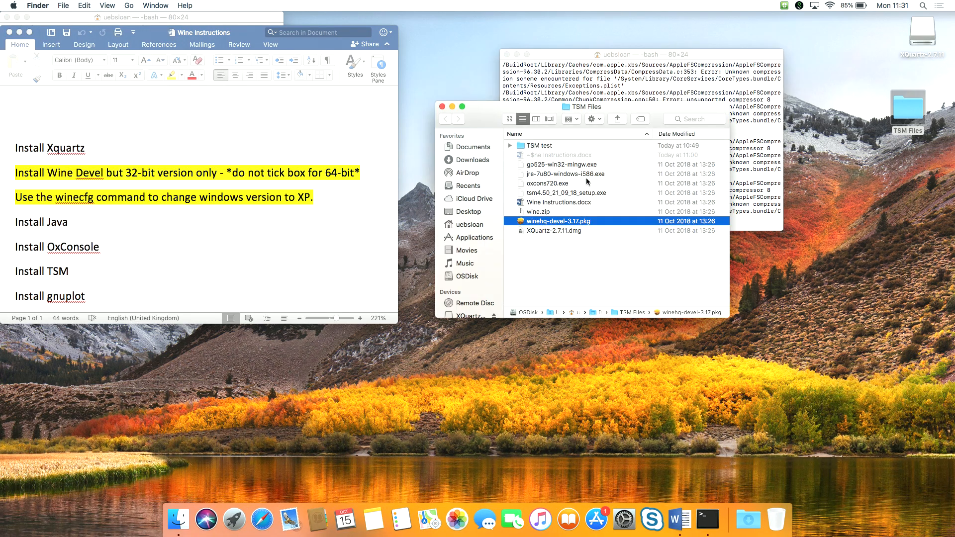
Run jre-7u80-windows-i586.exe from TSM Files under Wine Devel.
left_click(565, 173)
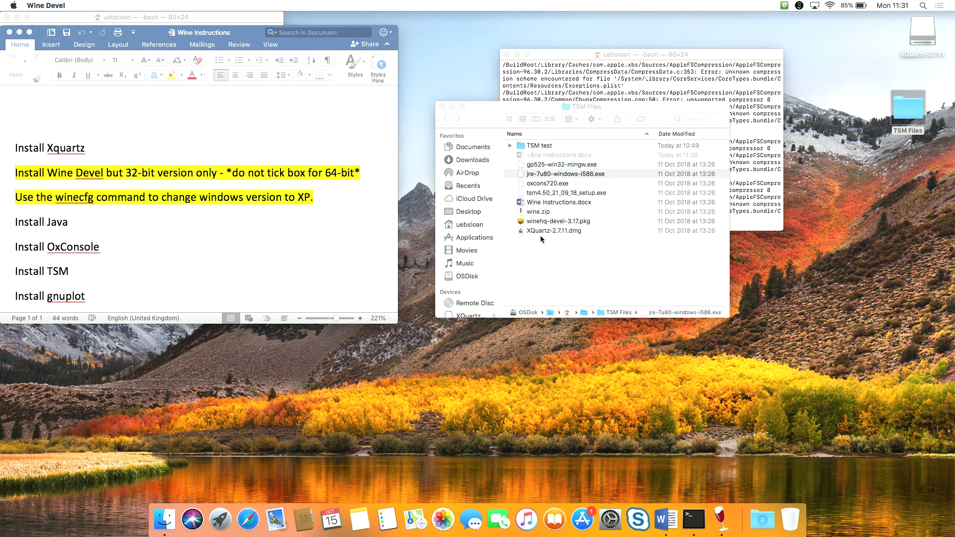
mouse_move(559, 281)
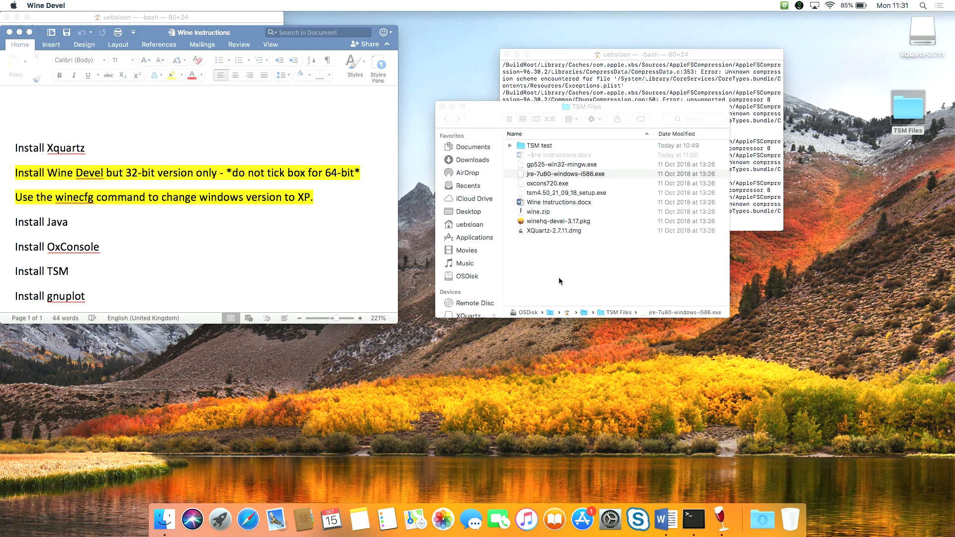
mouse_move(608, 293)
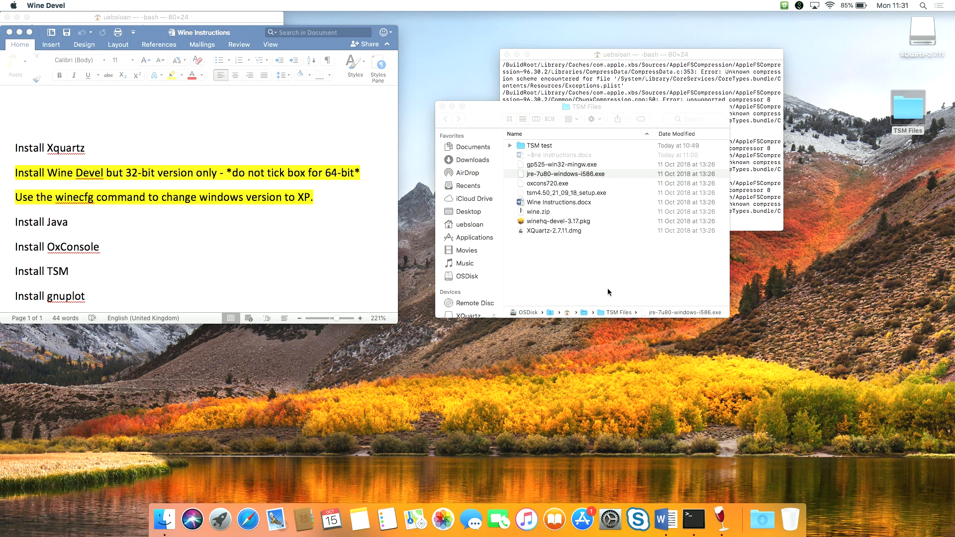
mouse_move(610, 185)
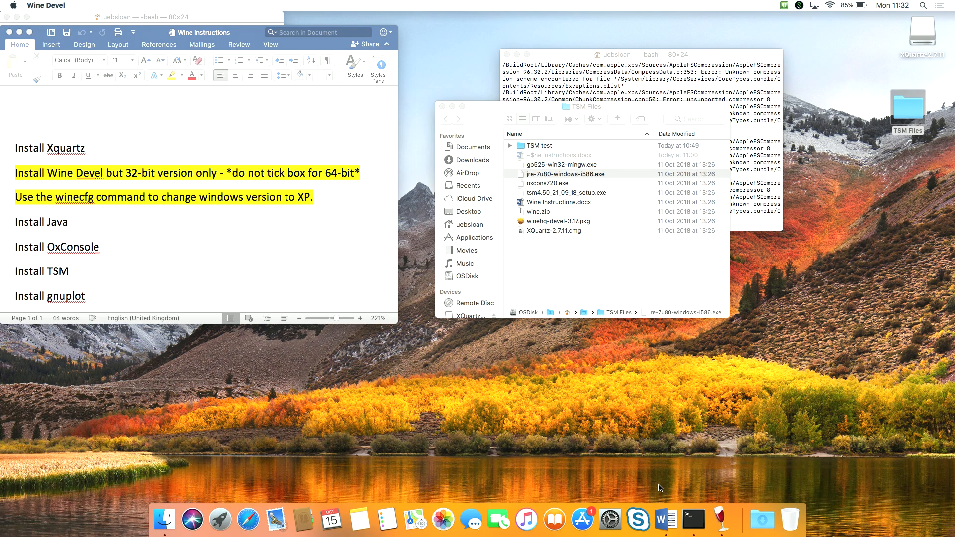
mouse_move(693, 519)
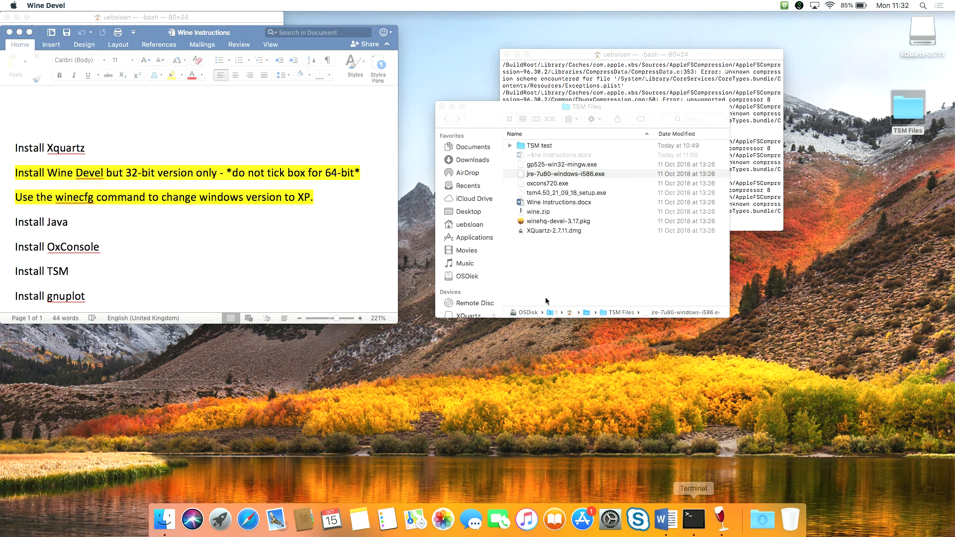
mouse_move(746, 107)
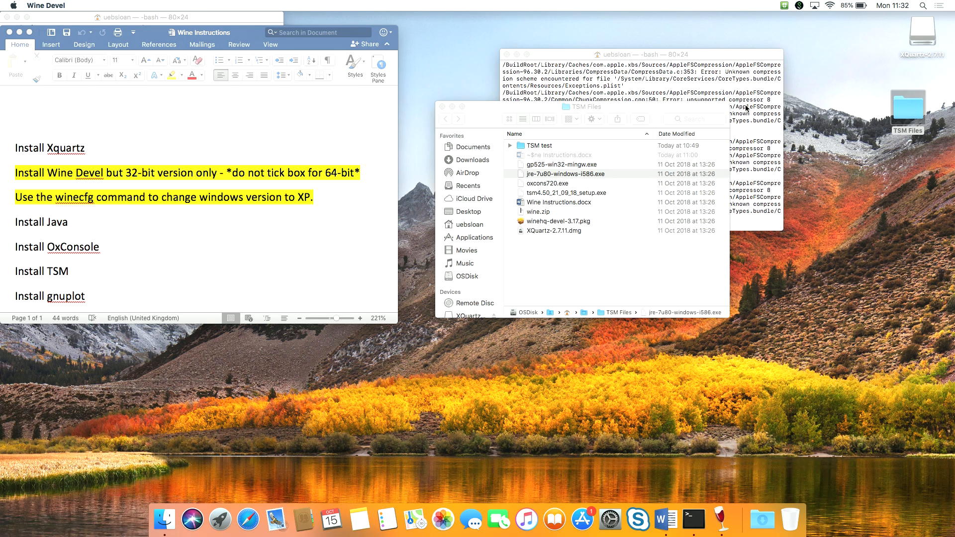
left_click(645, 55)
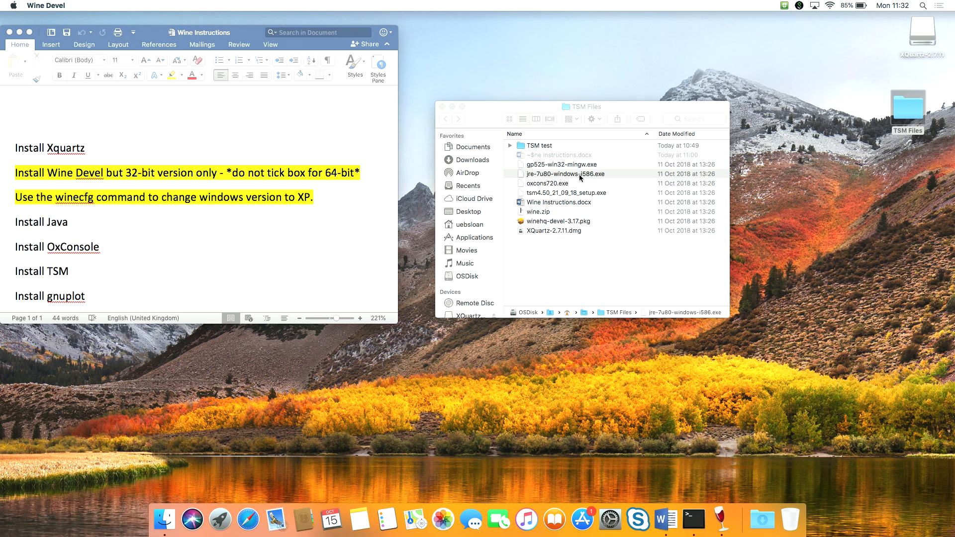
mouse_move(720, 529)
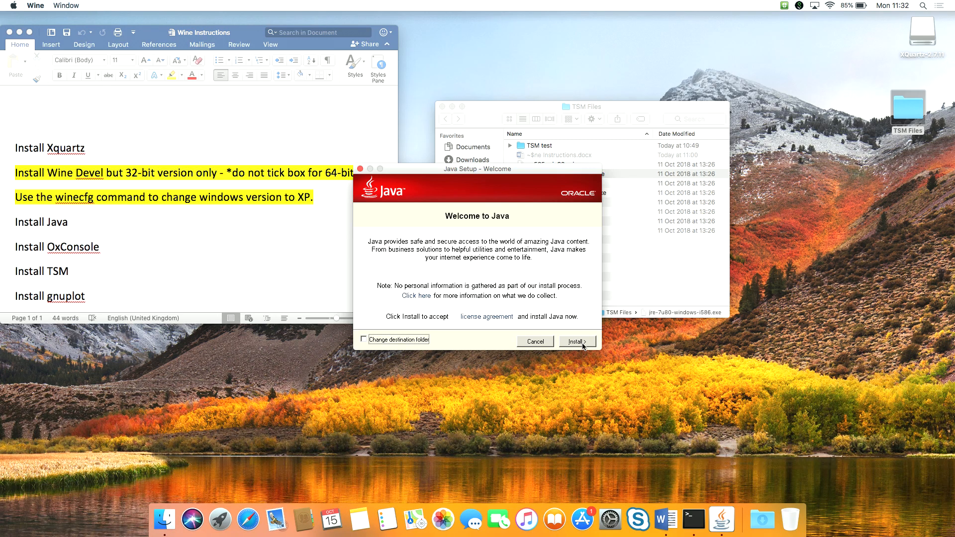
Install Java through Java Setup and close it once it reports success.
left_click(577, 341)
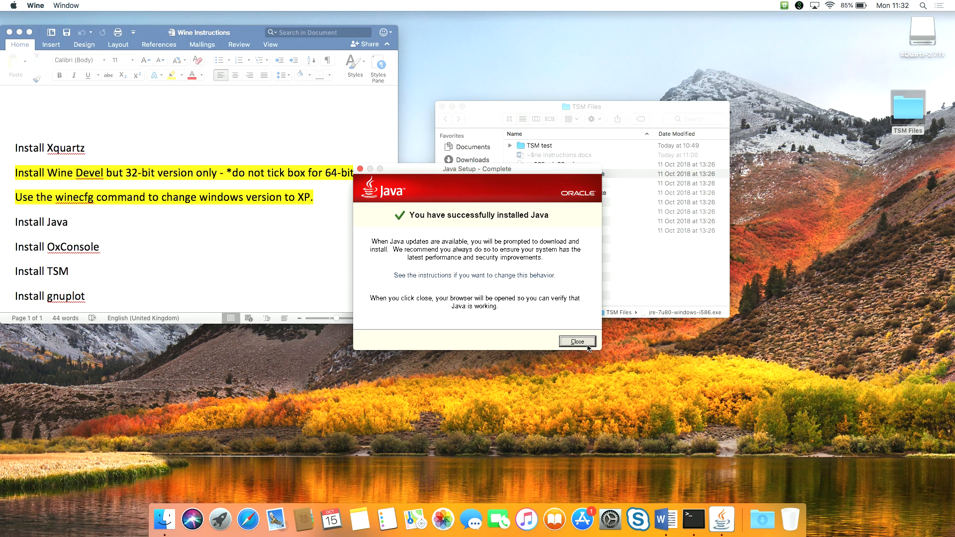
left_click(577, 342)
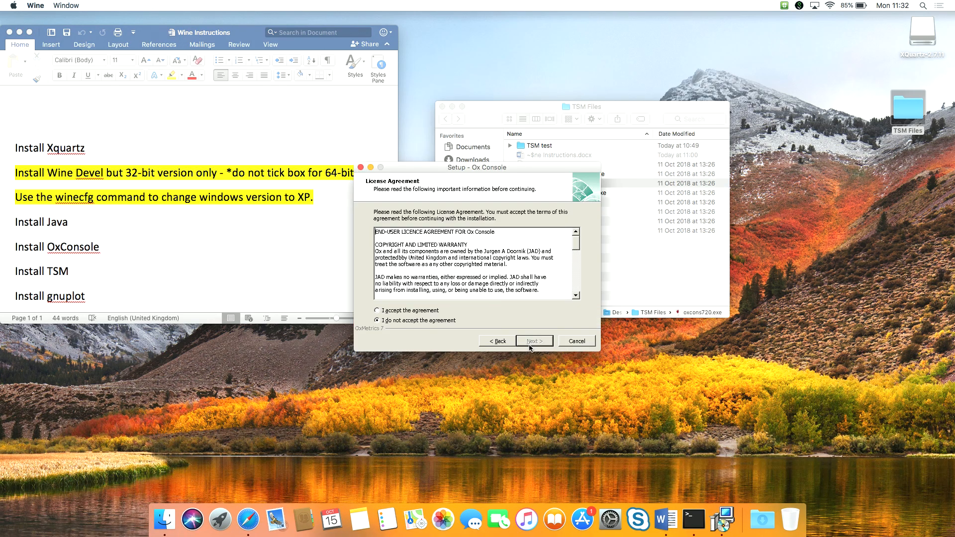
Keep the default OxMetrics7 install folder and both OxEdit tasks in the Ox Console setup.
left_click(534, 340)
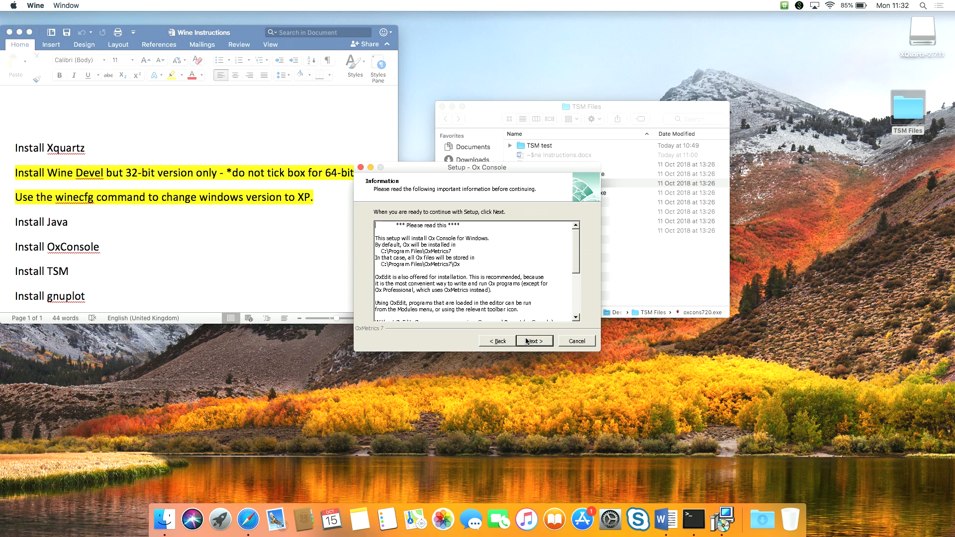
left_click(533, 340)
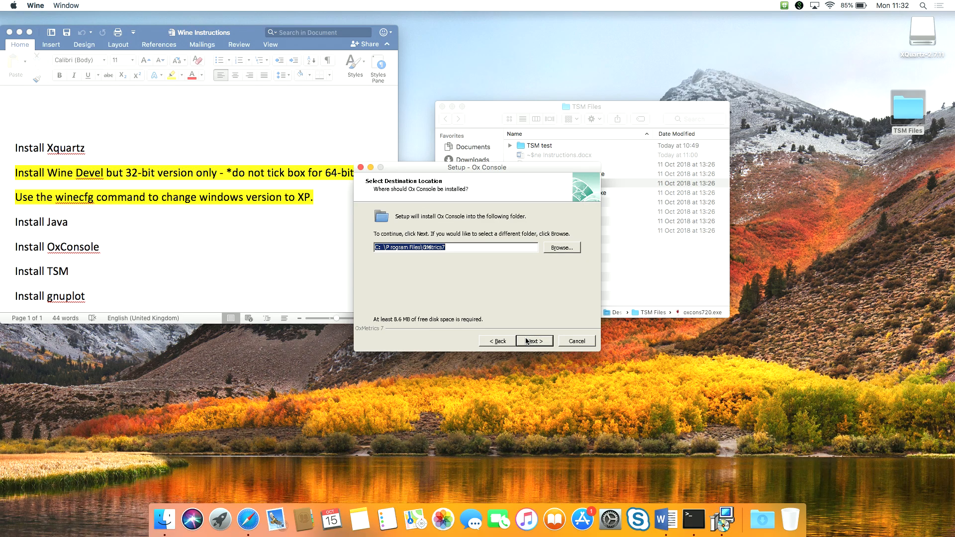
left_click(533, 340)
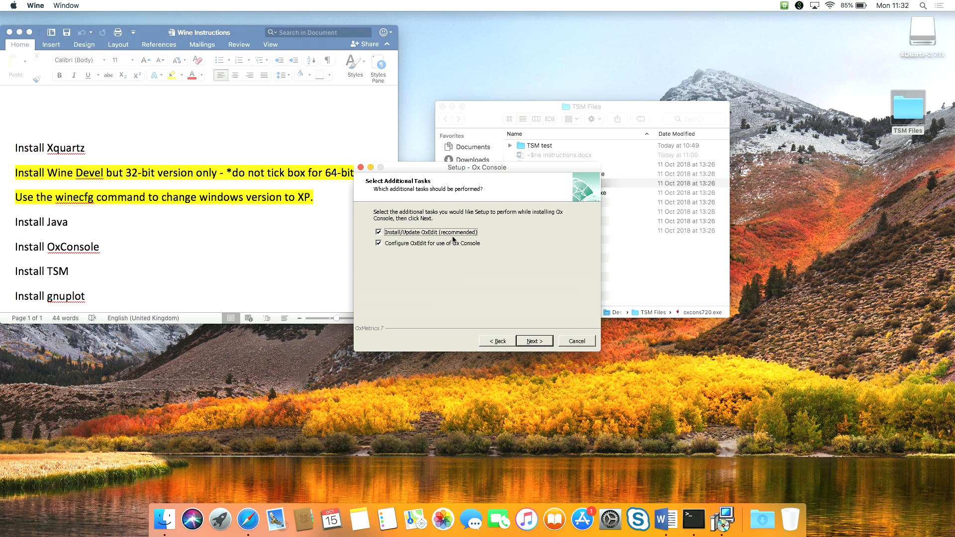
left_click(534, 340)
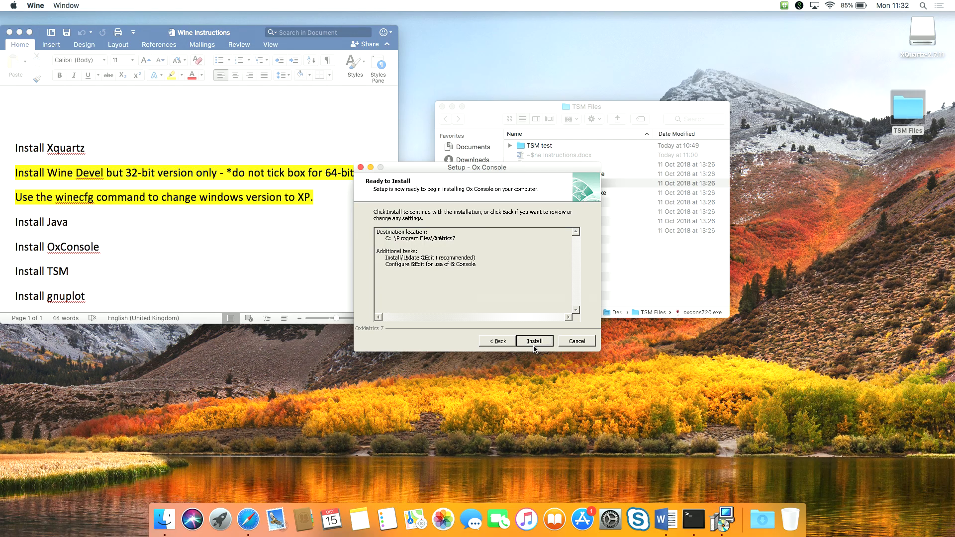
Install Ox Console, declining the Java reinstall prompt, and close the finished setup.
left_click(534, 340)
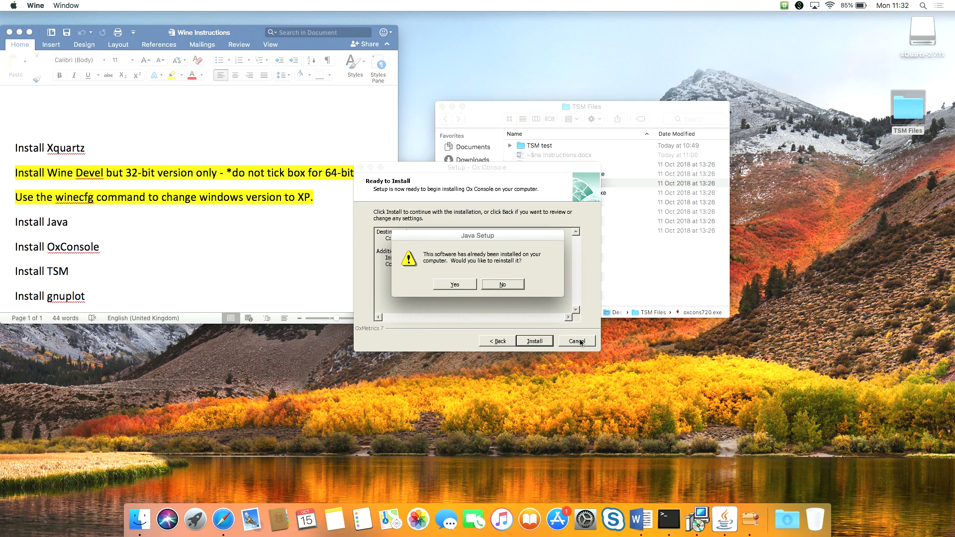
left_click(502, 285)
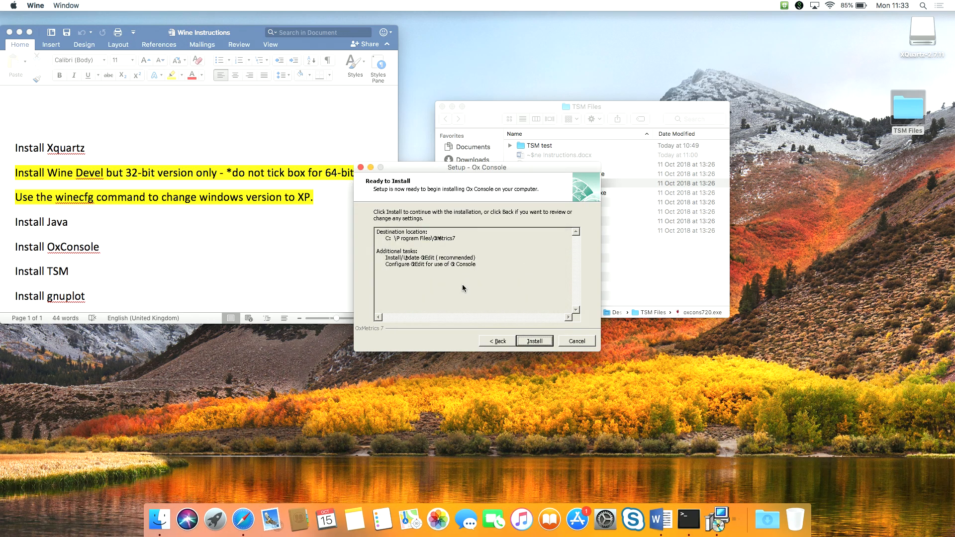
left_click(534, 340)
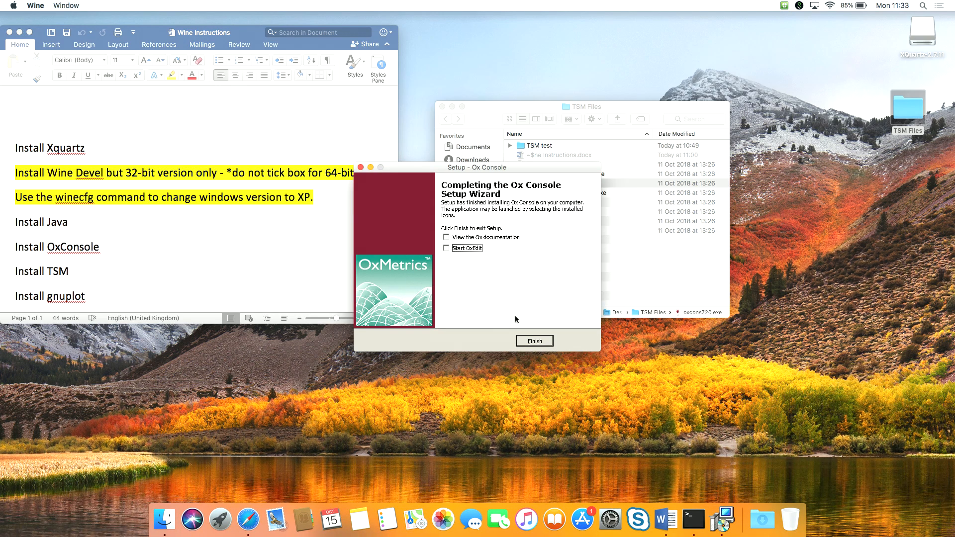
left_click(534, 340)
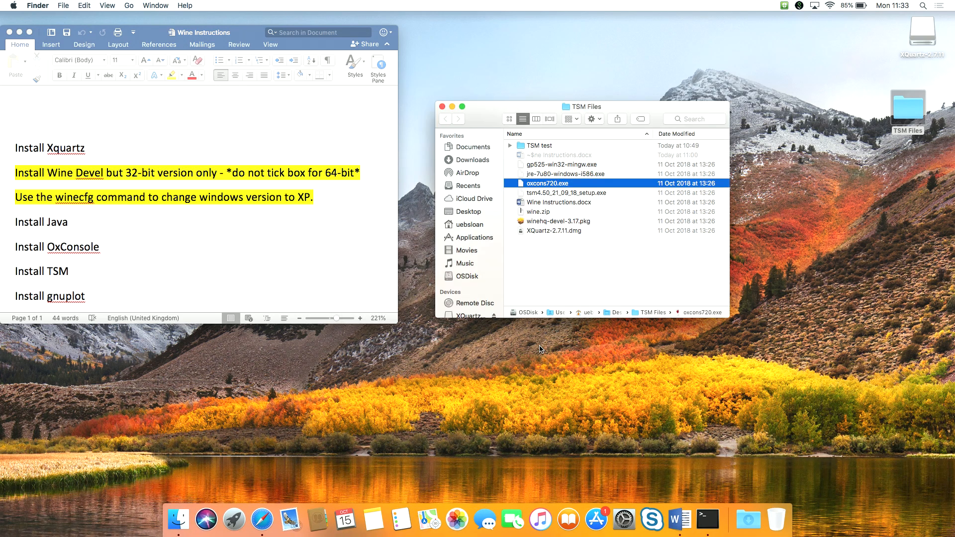
mouse_move(525, 231)
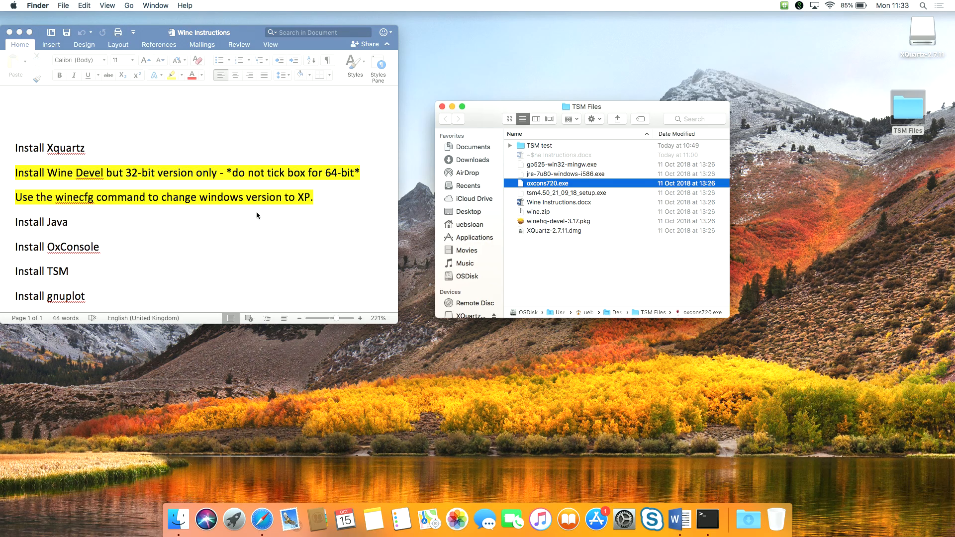
mouse_move(593, 203)
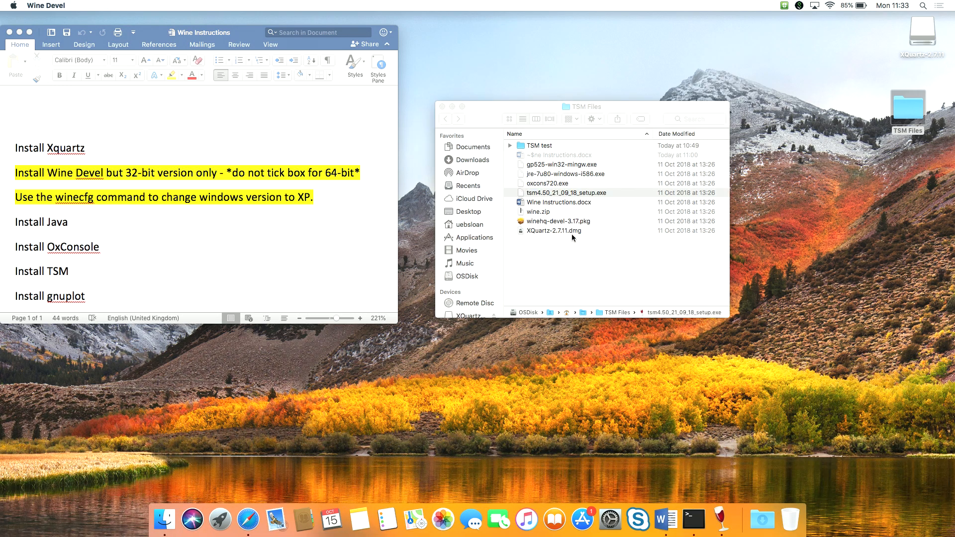
Start the TSM setup, accept the licence and confirm using the existing Ox folder.
double_click(553, 193)
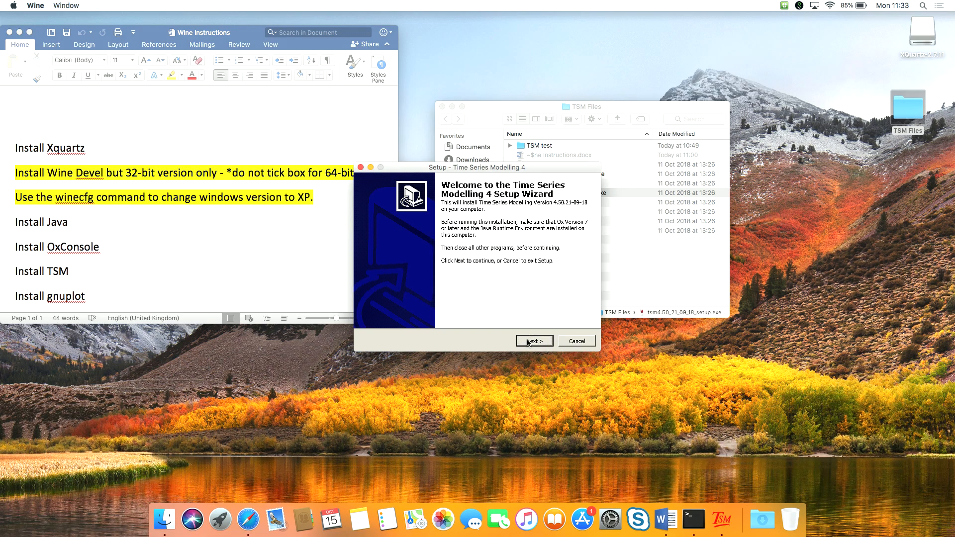
left_click(534, 340)
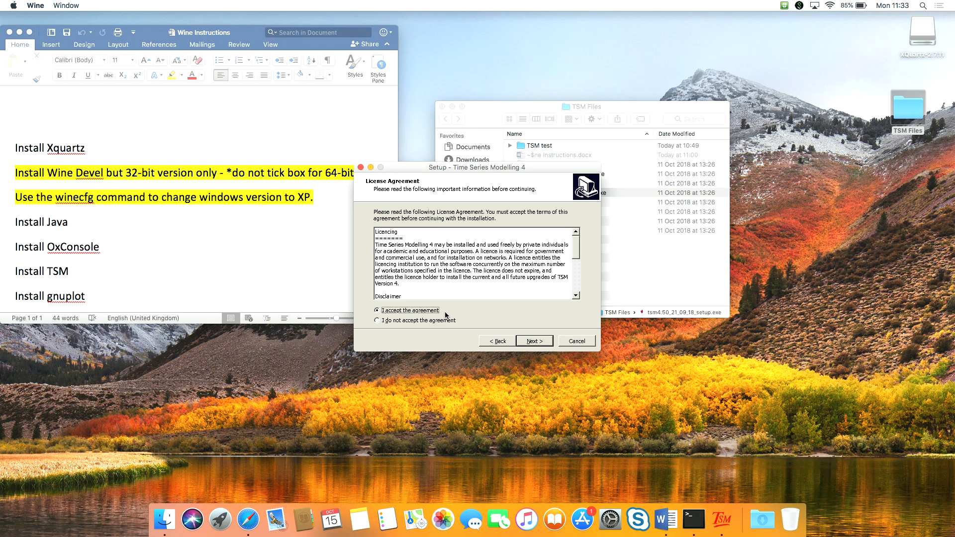
left_click(533, 340)
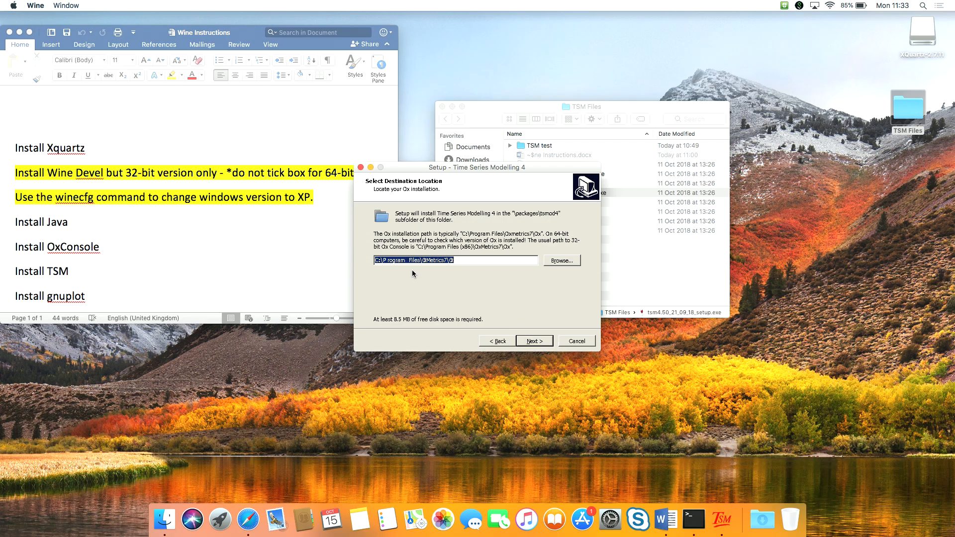
mouse_move(442, 264)
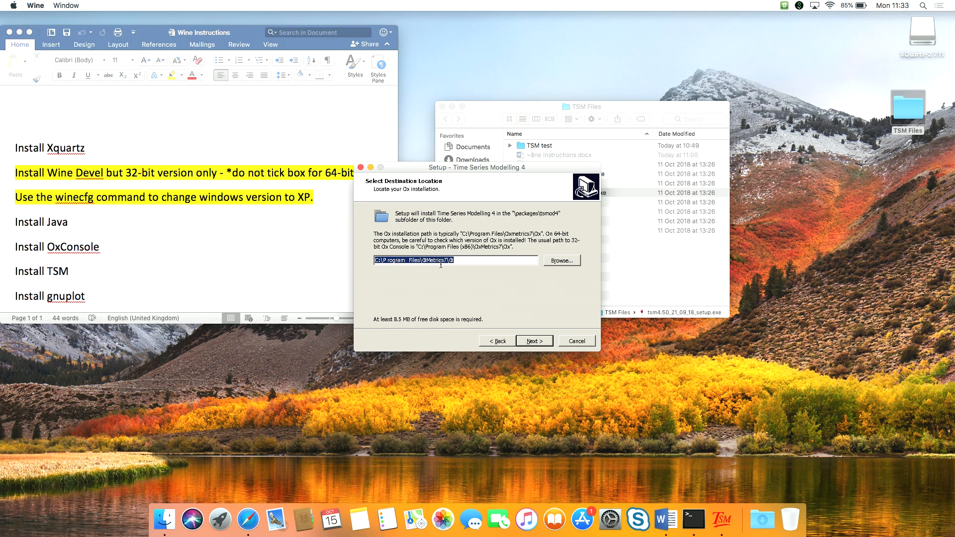
left_click(484, 262)
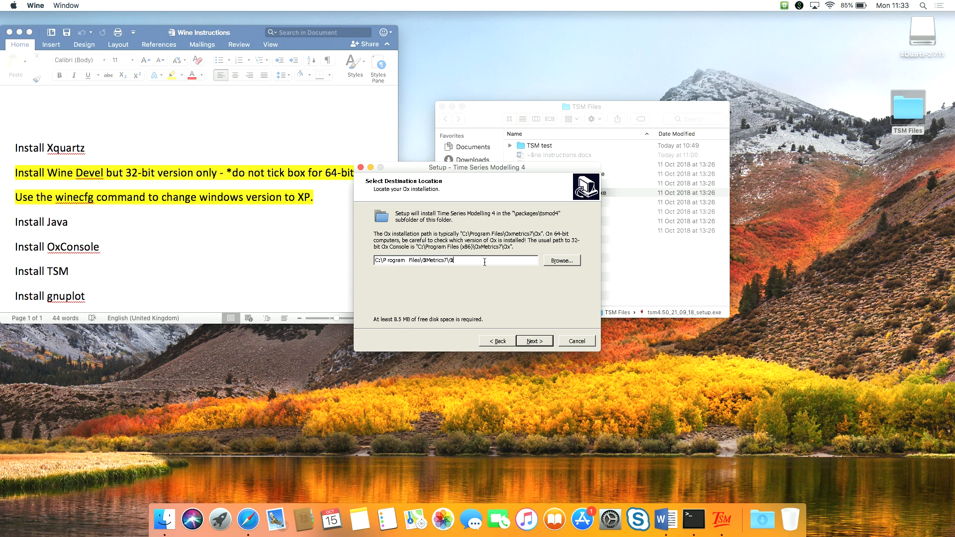
left_click(534, 340)
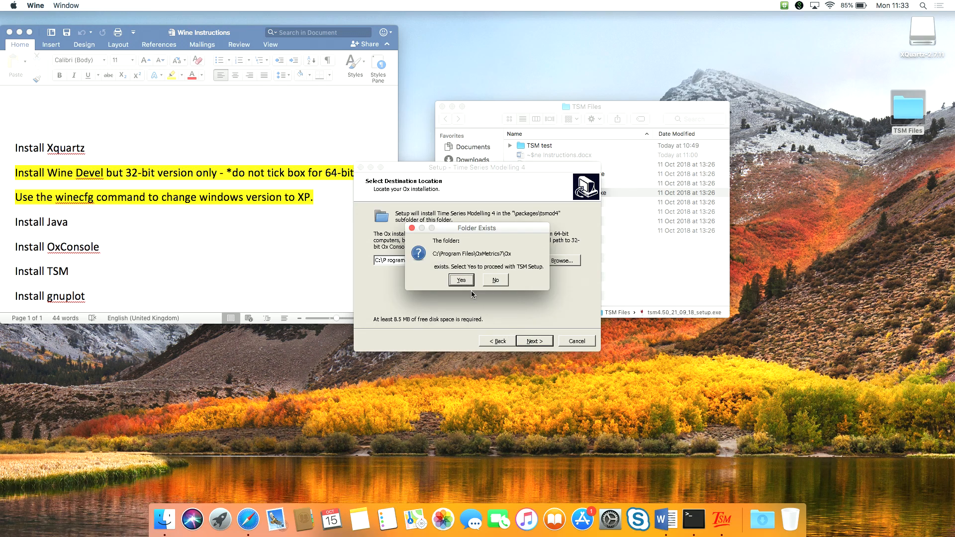
left_click(461, 279)
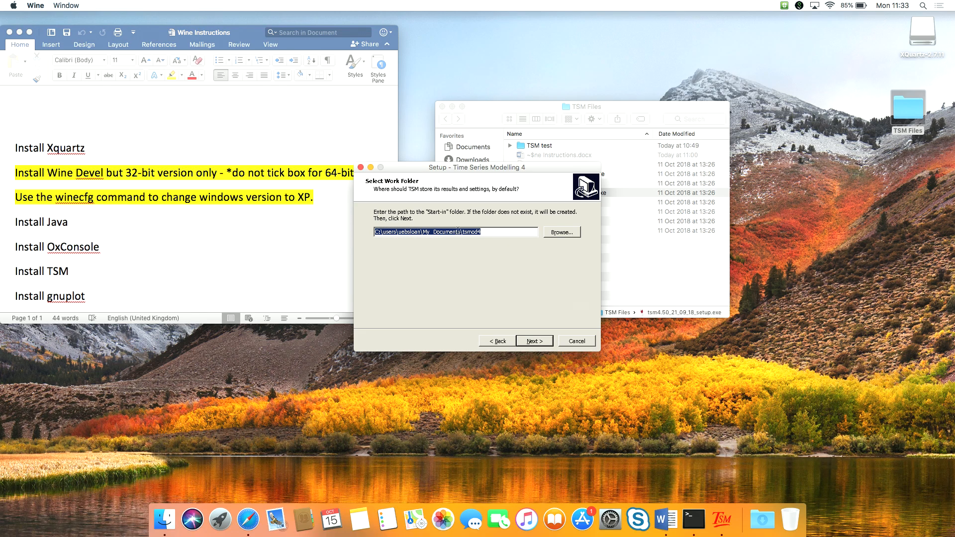
mouse_move(520, 285)
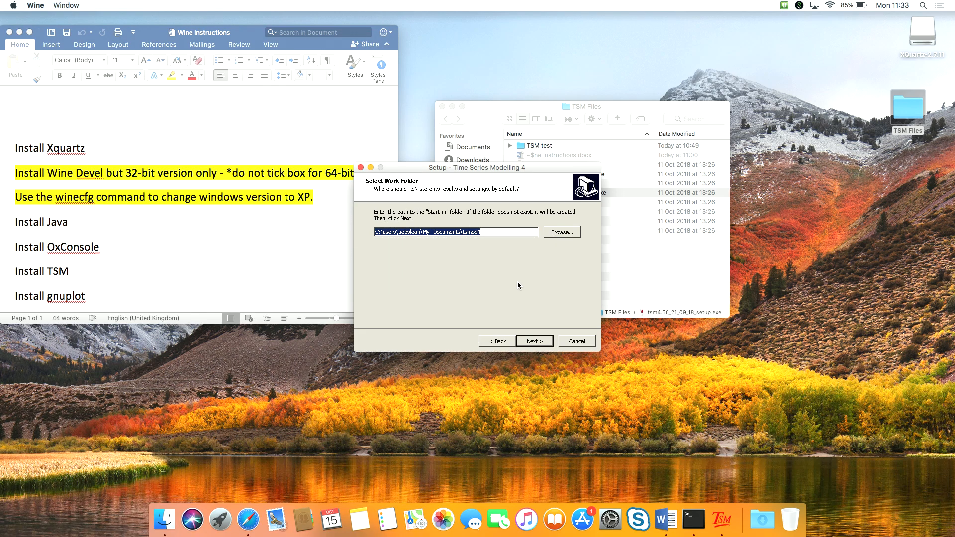
Keep the default TSM work folder, 32-bit Ox Console type, Time Series Modelling 4 shortcuts and Windows Classic look at 150%.
left_click(534, 340)
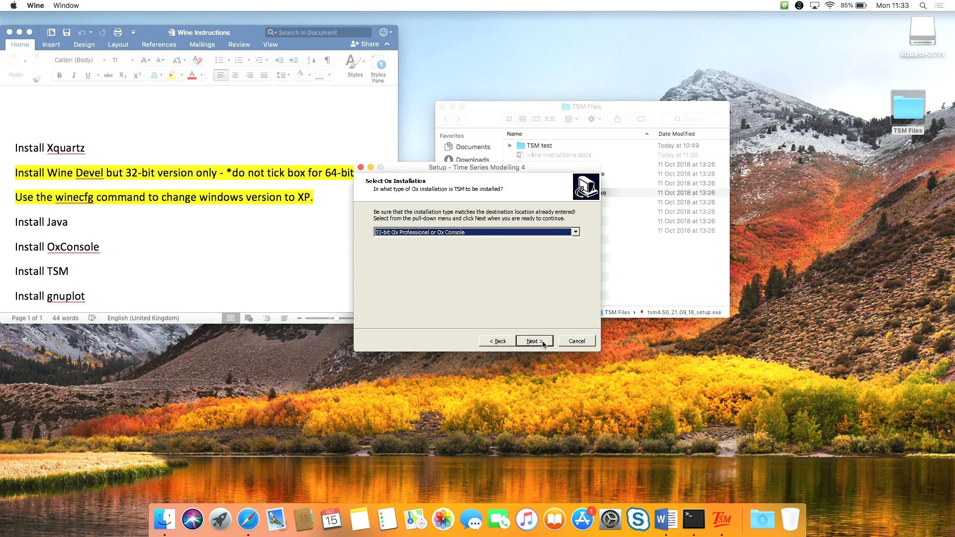
left_click(533, 340)
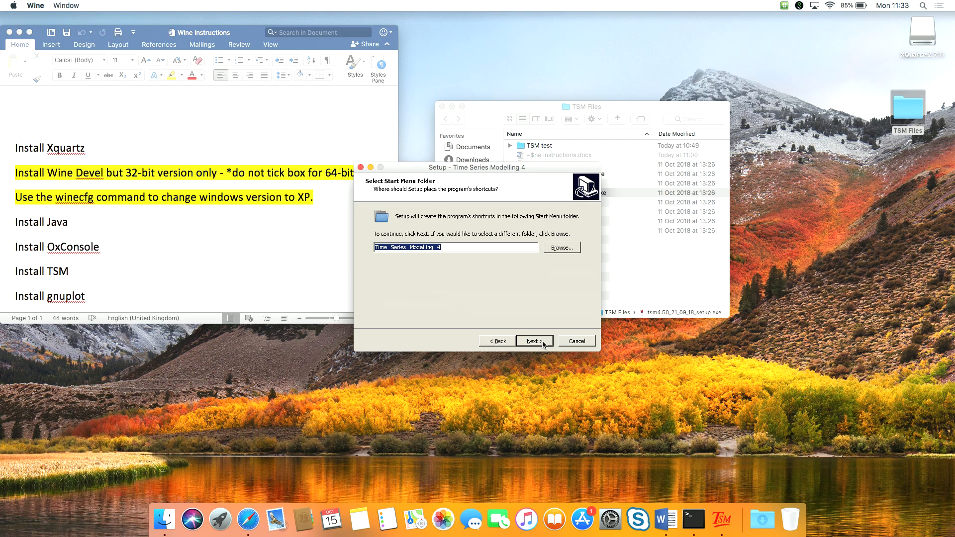
left_click(533, 340)
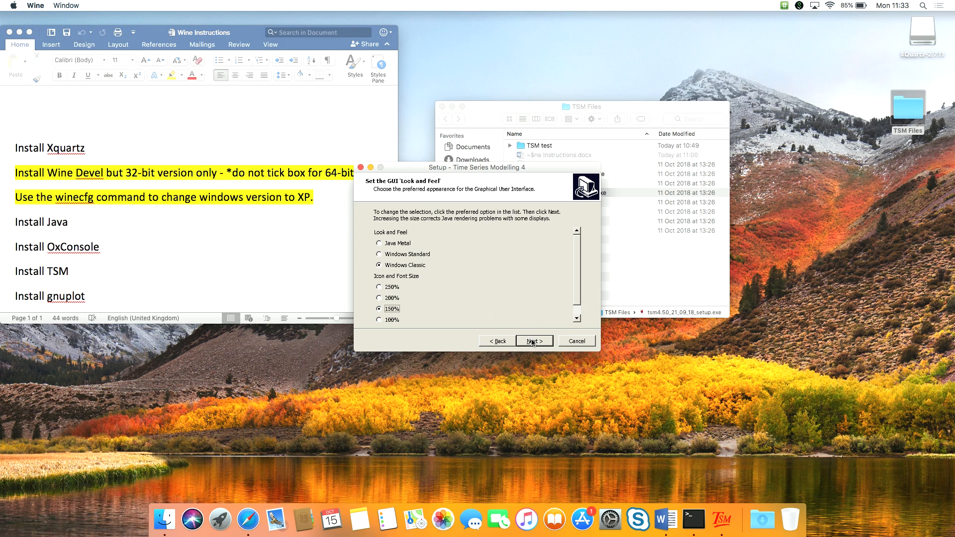
left_click(534, 341)
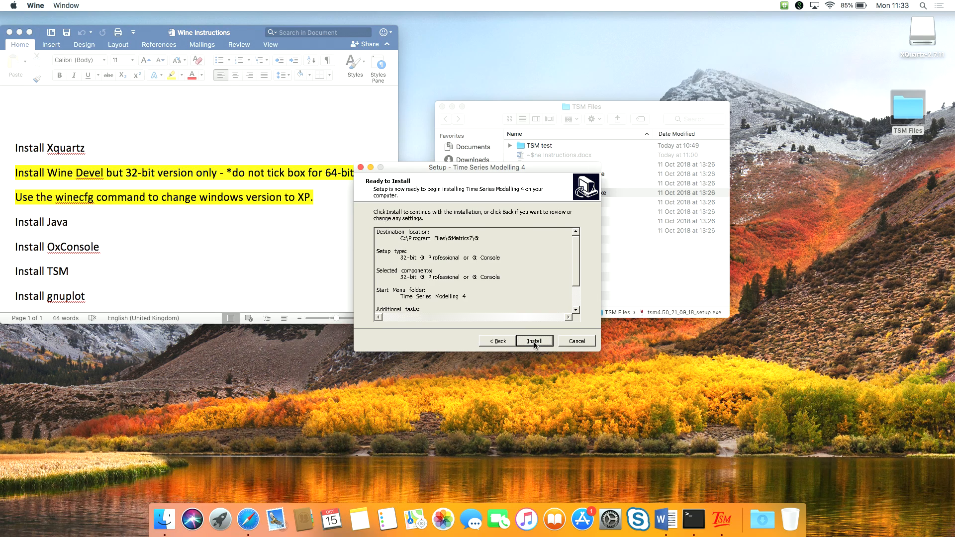
Install TSM, skip the README and auto-run, close the setup and select gp525-win32-mingw.exe in Finder.
left_click(534, 340)
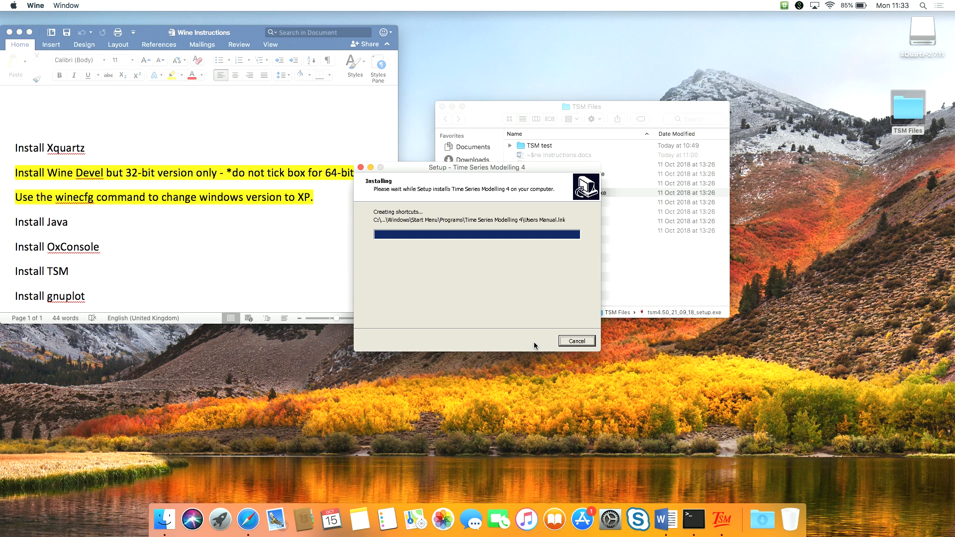
mouse_move(262, 278)
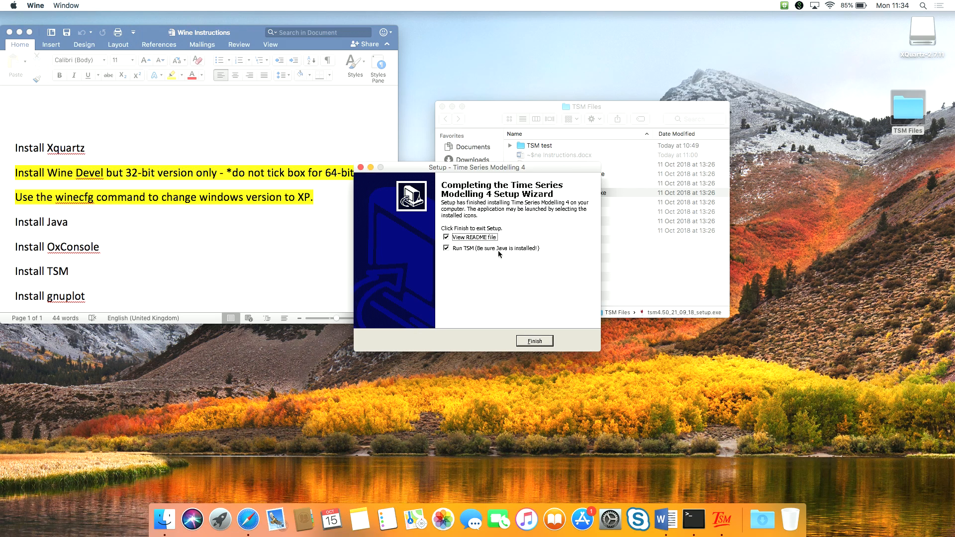
left_click(446, 236)
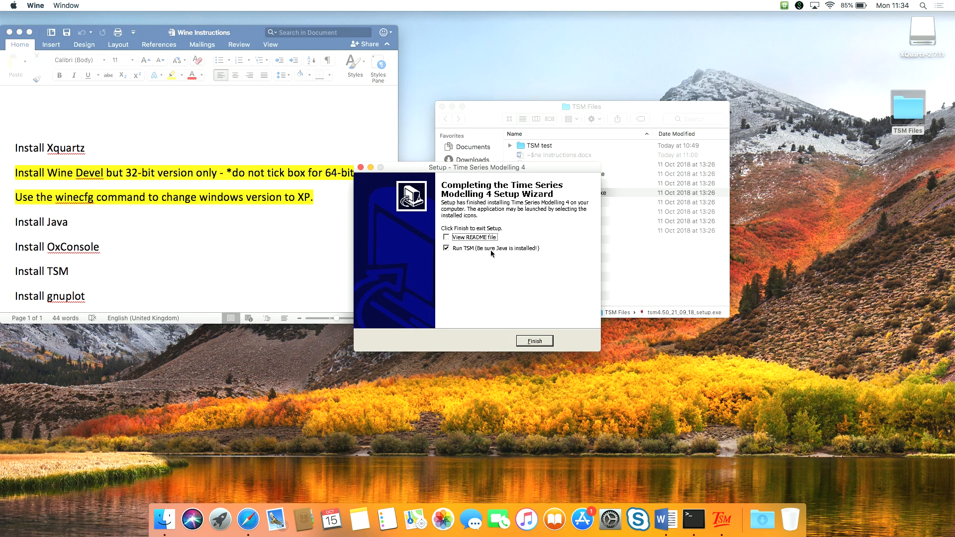
left_click(445, 249)
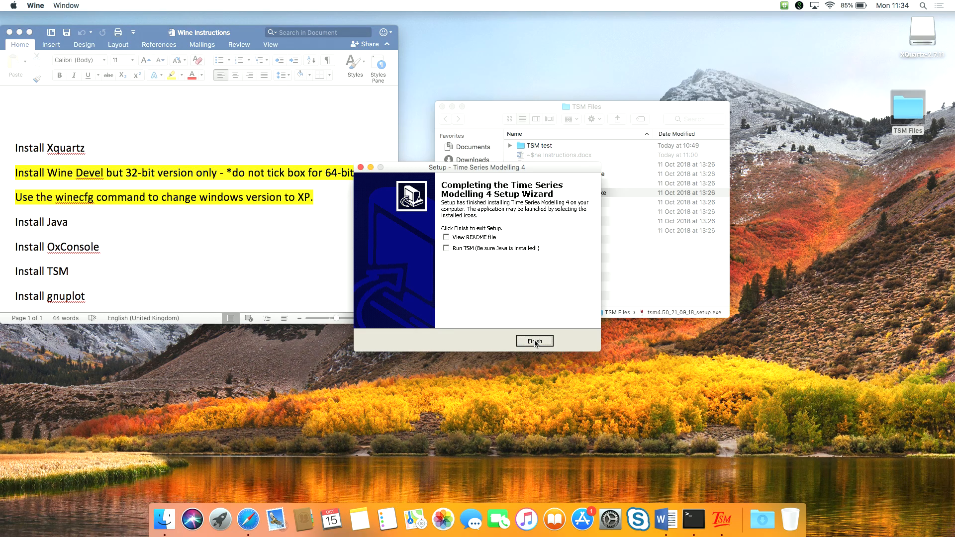
left_click(534, 341)
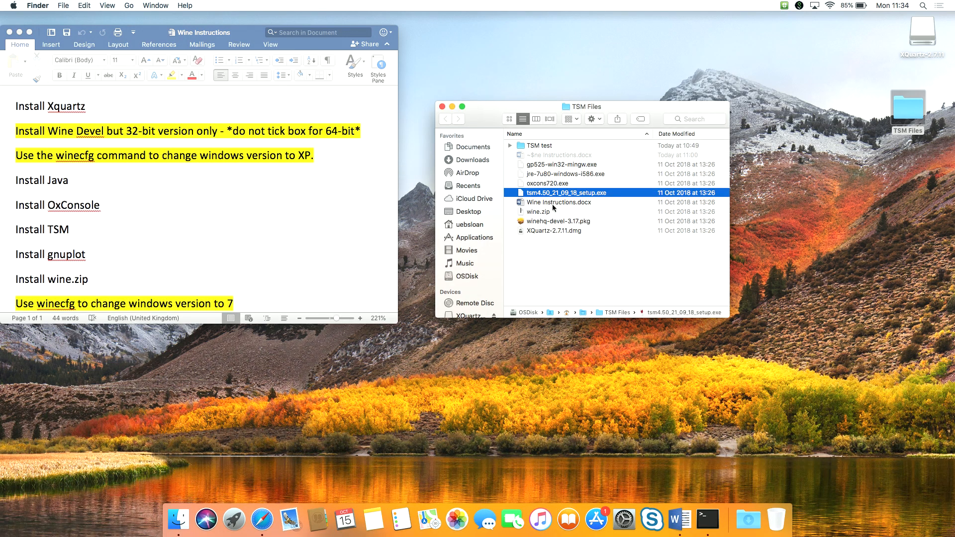
left_click(561, 164)
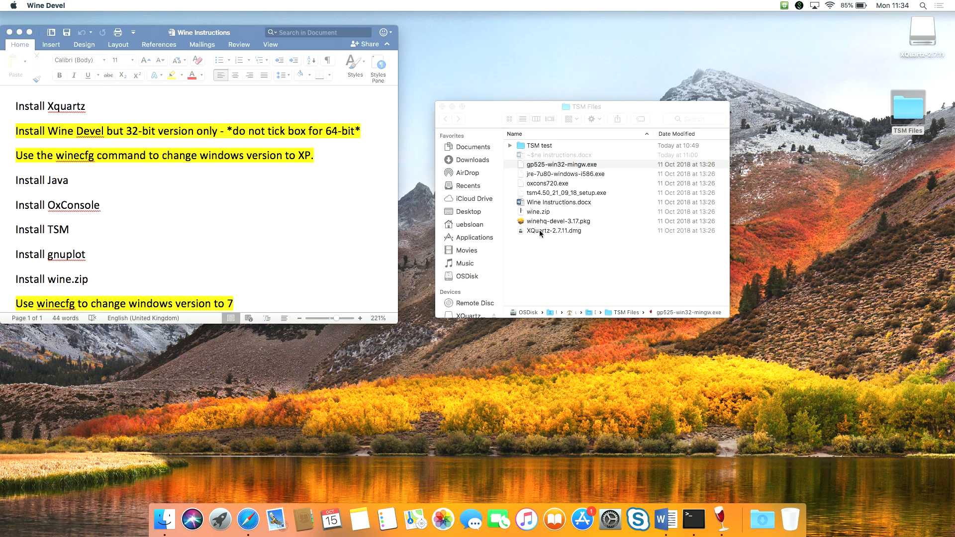
Start the gnuplot installer in English, accept the license and keep the default install folder.
double_click(561, 164)
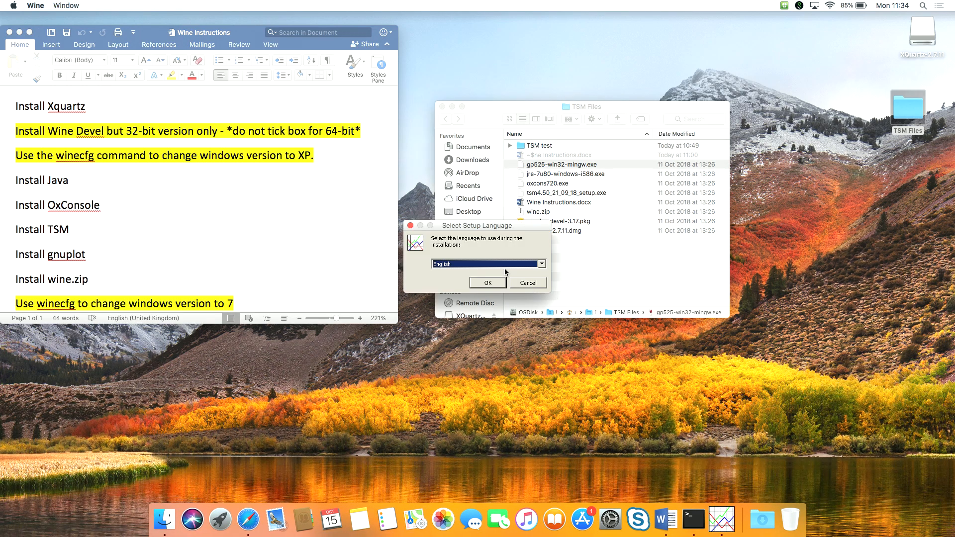
left_click(488, 282)
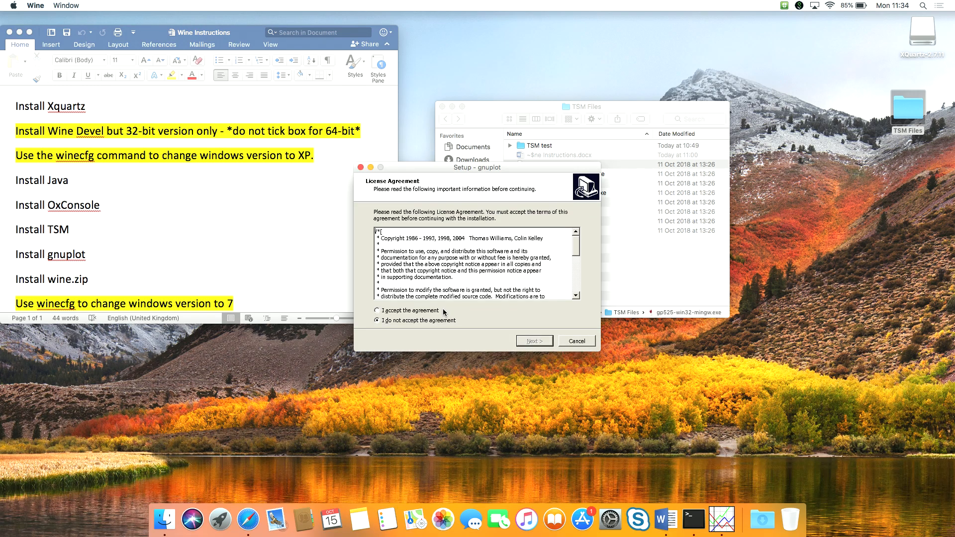
left_click(534, 340)
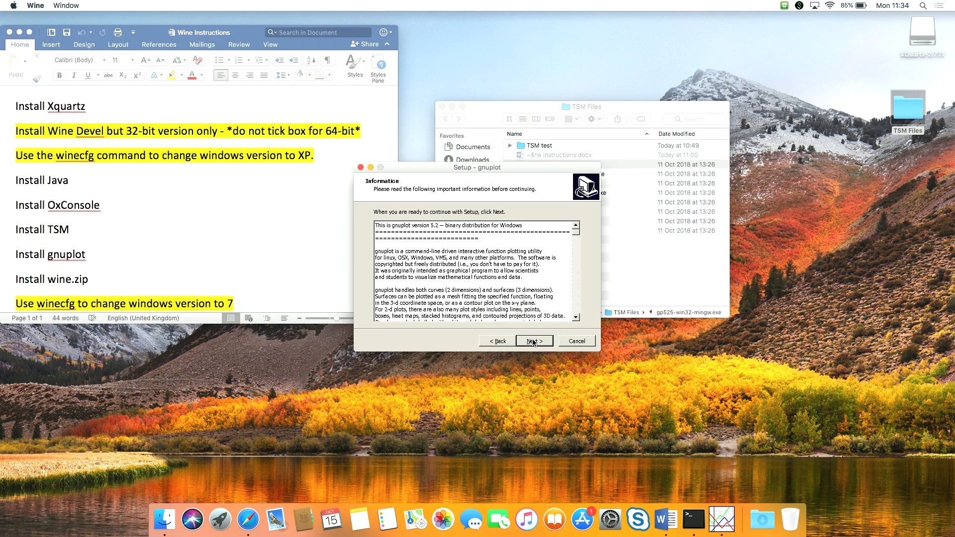
left_click(534, 340)
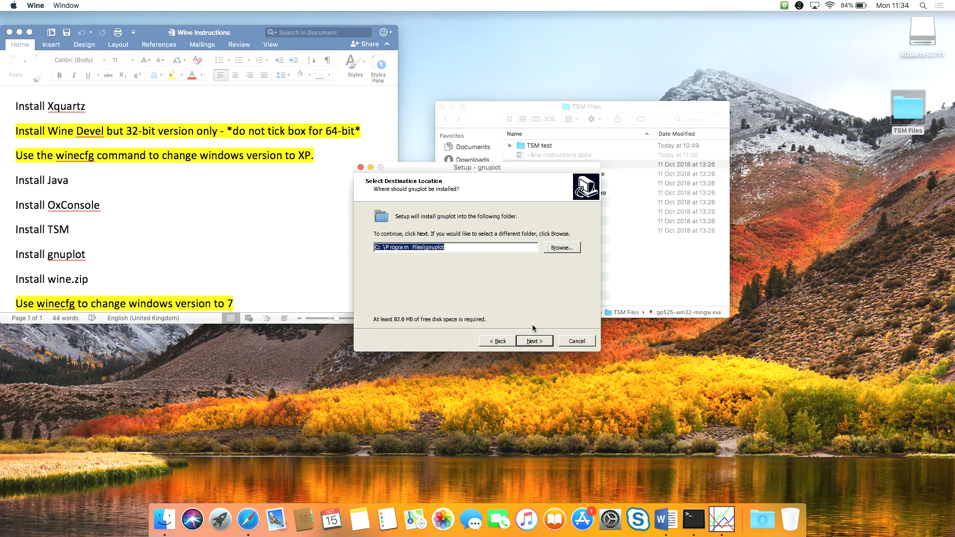
left_click(533, 340)
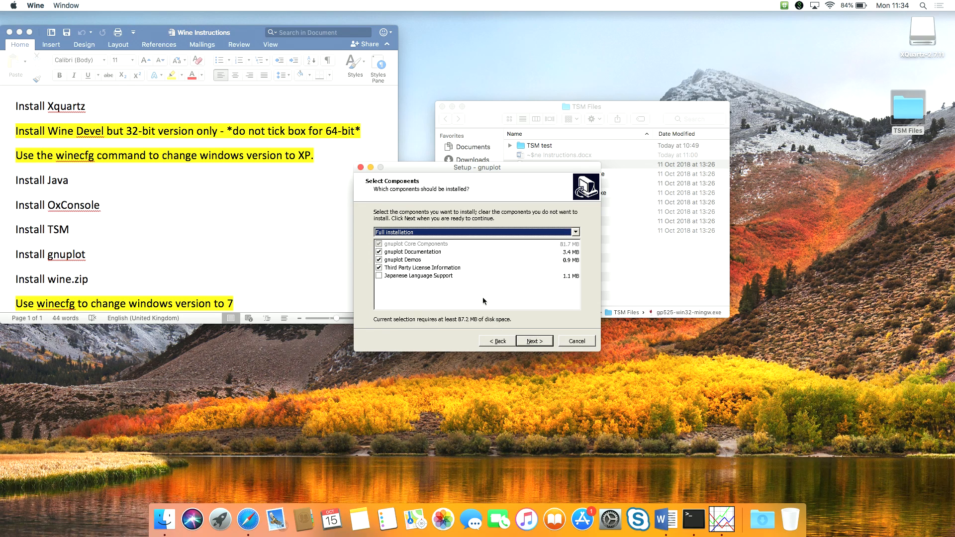
Install gnuplot with full components and default shortcuts, dismissing the Interface not supported error.
left_click(534, 340)
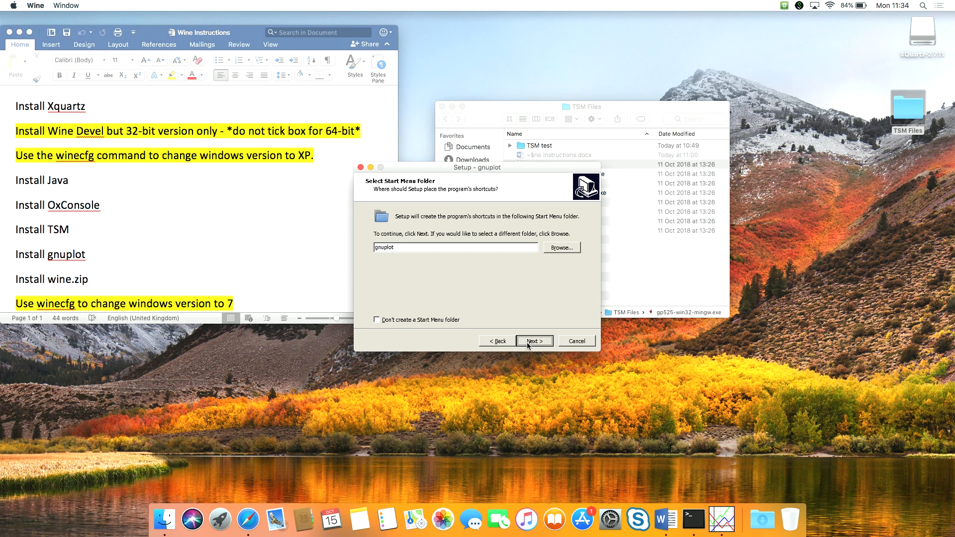
left_click(533, 340)
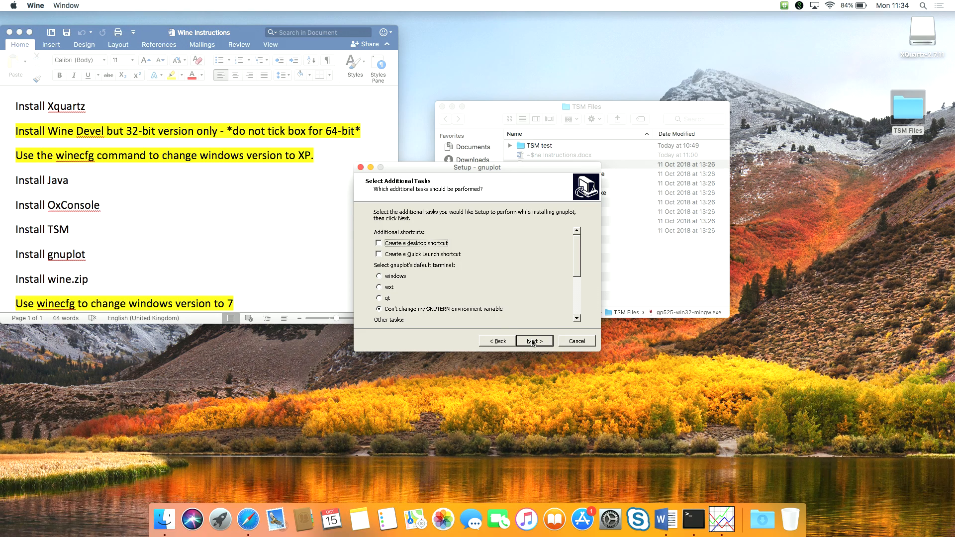
left_click(534, 340)
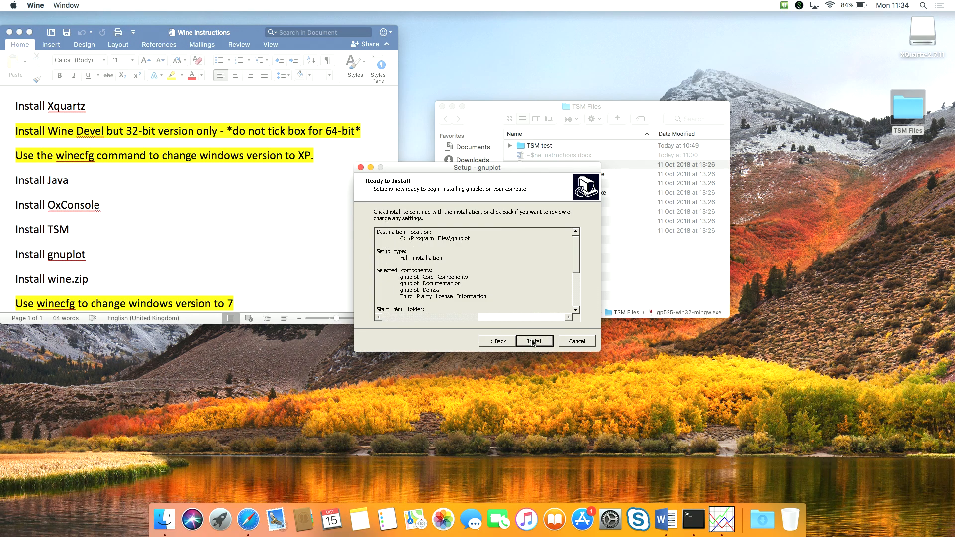
left_click(534, 340)
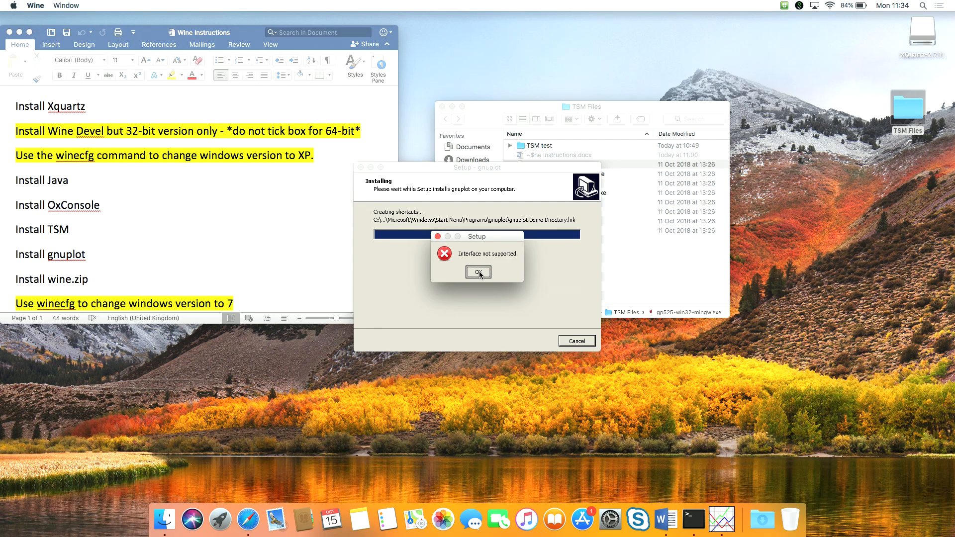
left_click(478, 272)
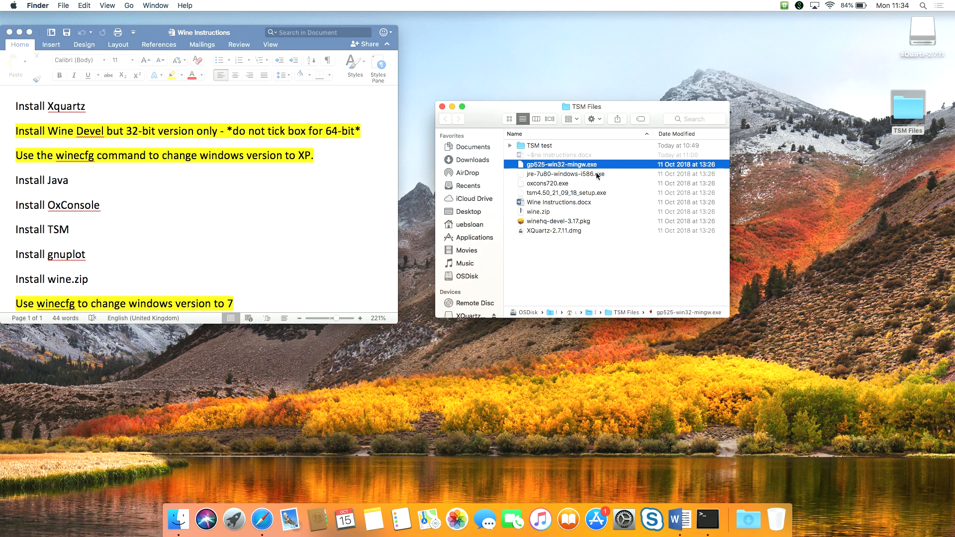
Extract wine.zip into a wine folder and go to Documents/tsmod4.
left_click(537, 211)
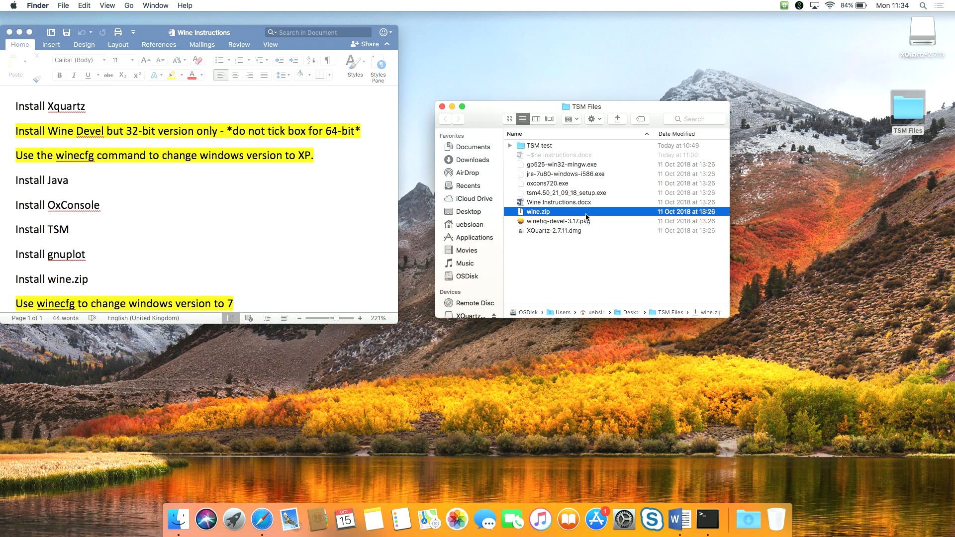
mouse_move(552, 214)
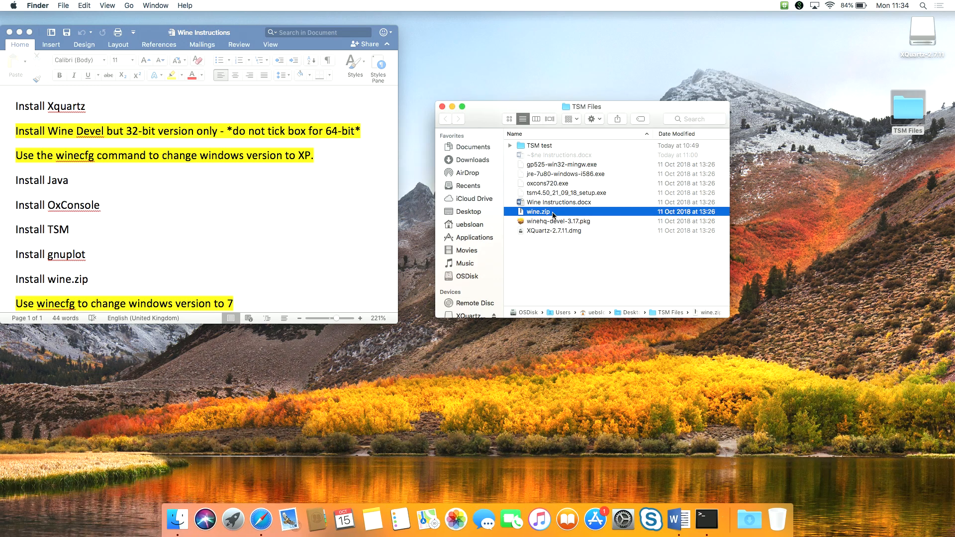
double_click(538, 211)
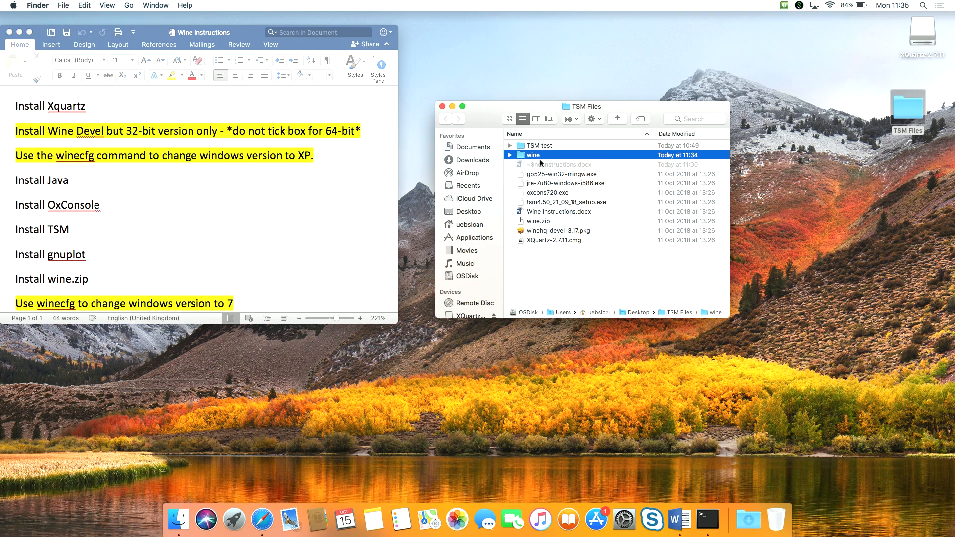
mouse_move(474, 152)
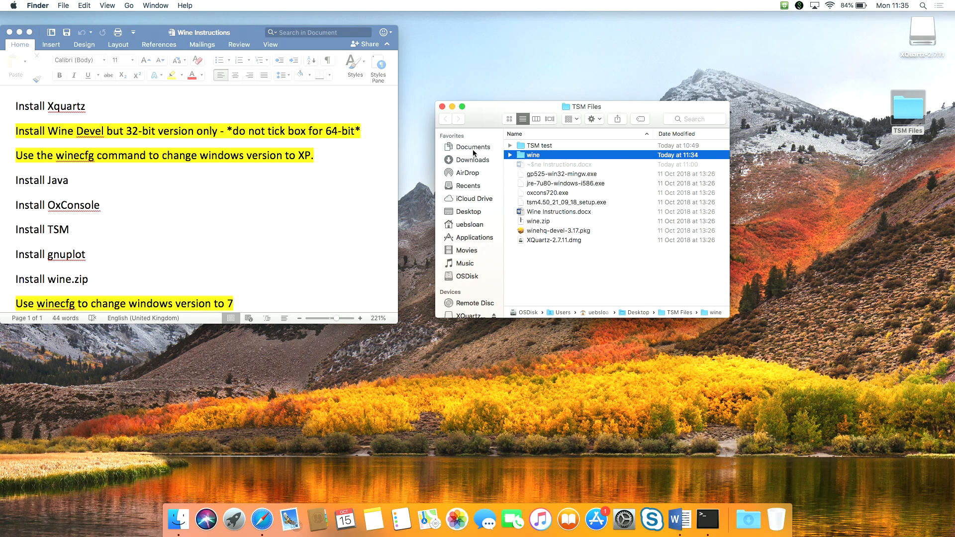
mouse_move(474, 210)
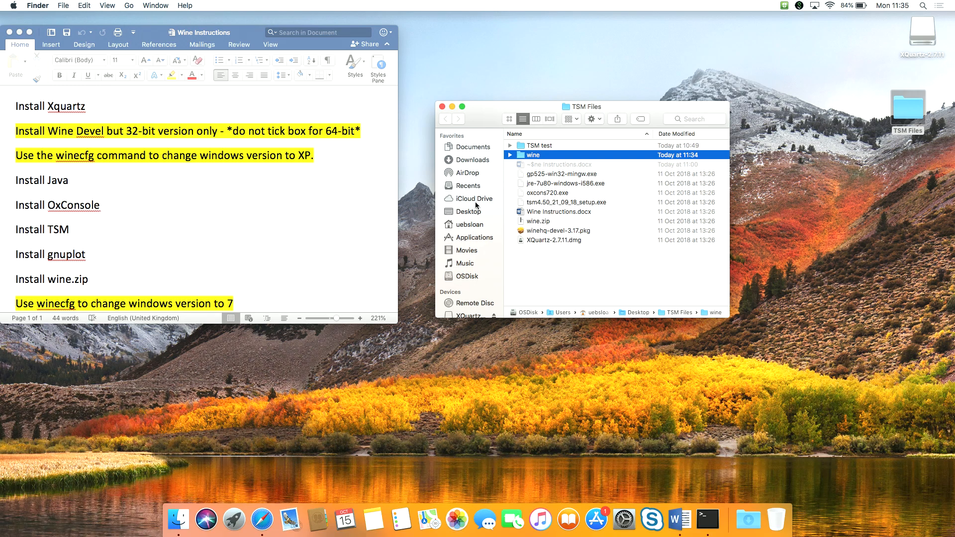
left_click(471, 148)
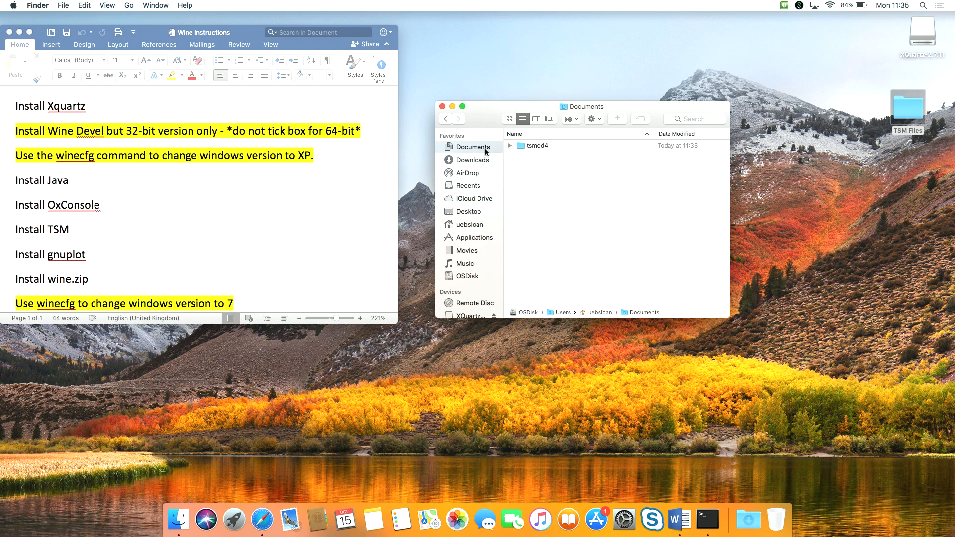
double_click(536, 145)
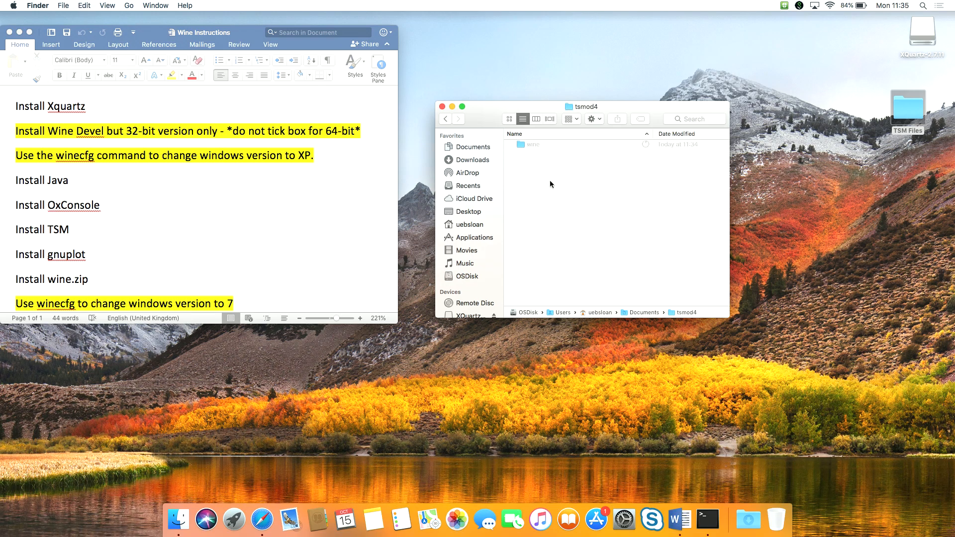
Check the batch files inside the wine folder in tsmod4 and return to tsmod4.
double_click(529, 144)
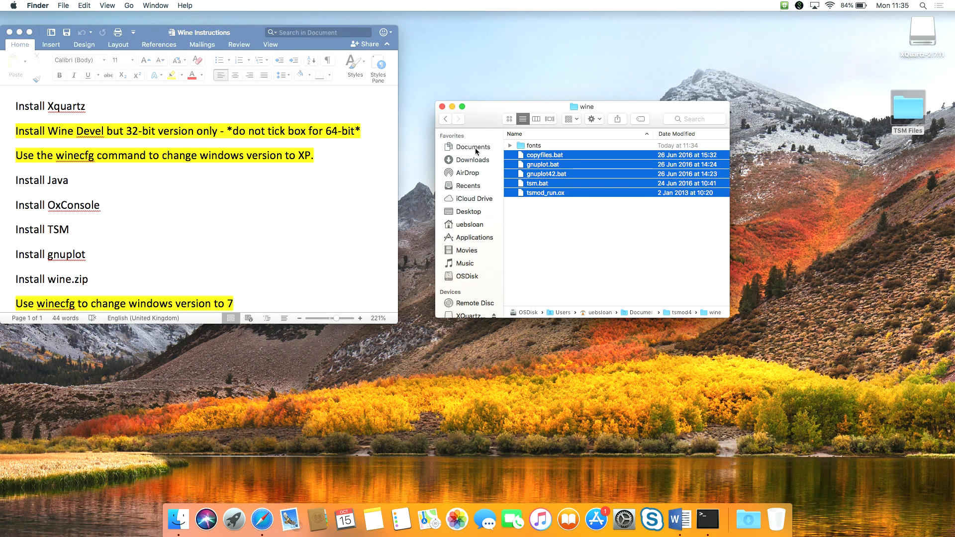
left_click(445, 119)
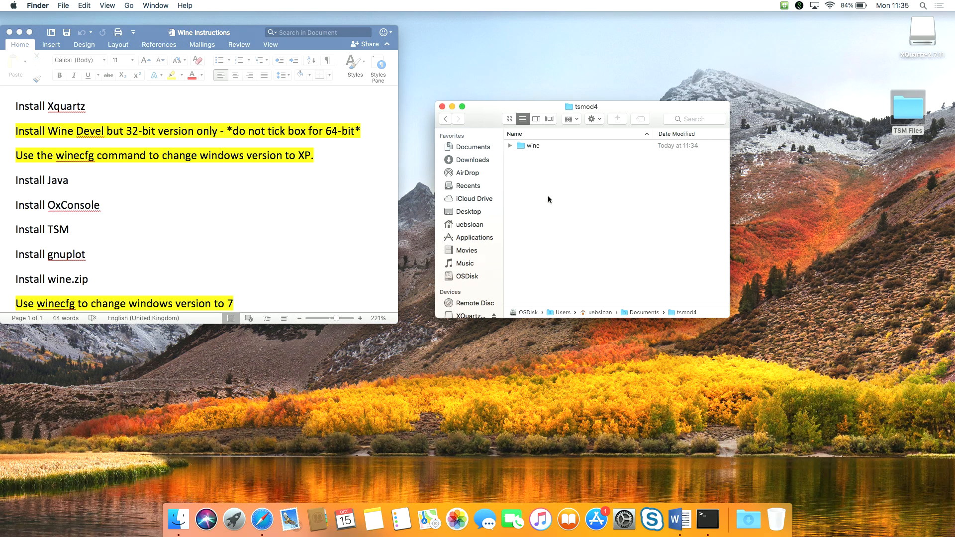
left_click(509, 145)
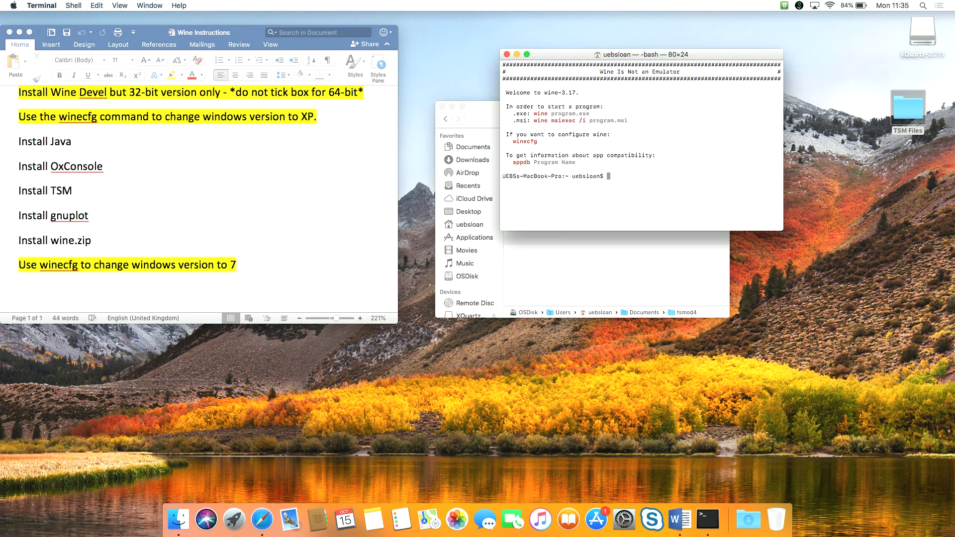
mouse_move(740, 190)
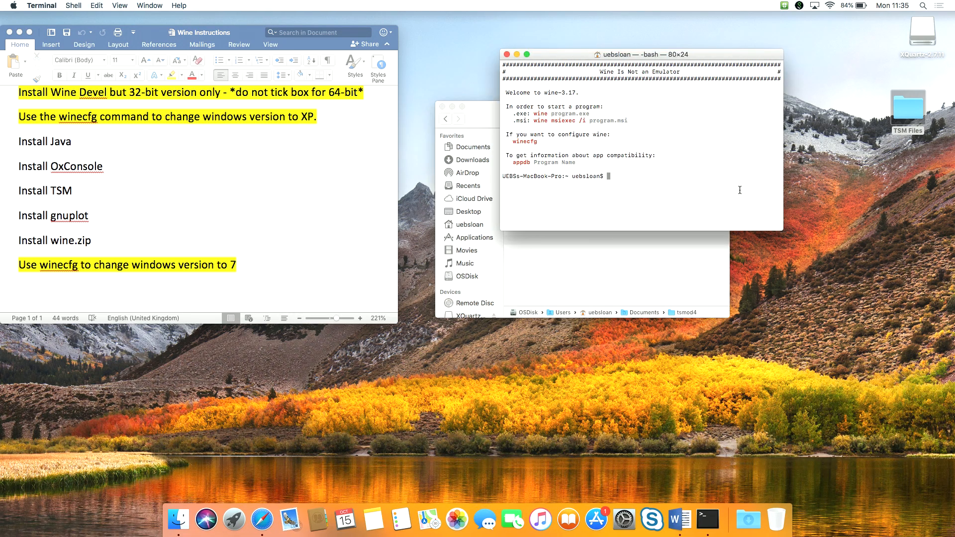
Run winecfg in Terminal, then run winefile to open Wine File Manager.
type("wine")
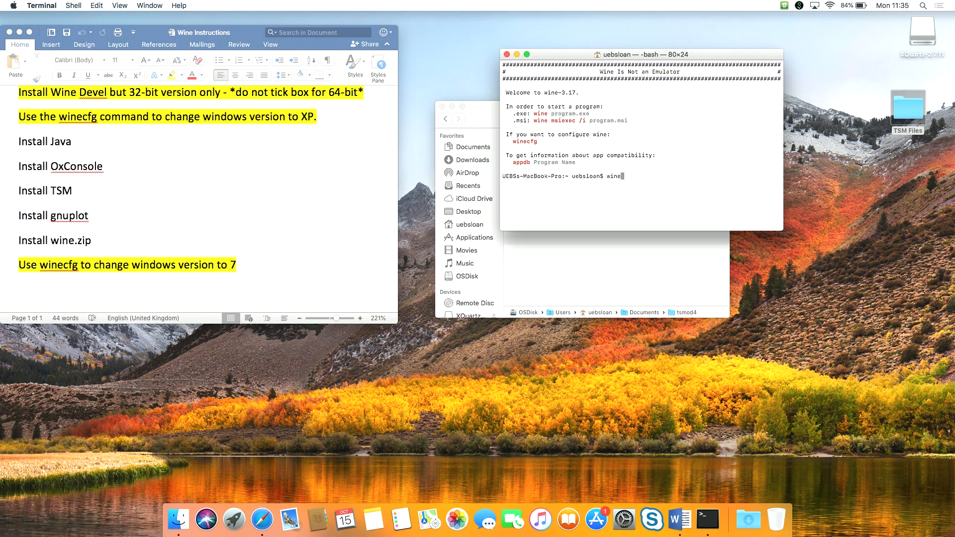
type("cfg")
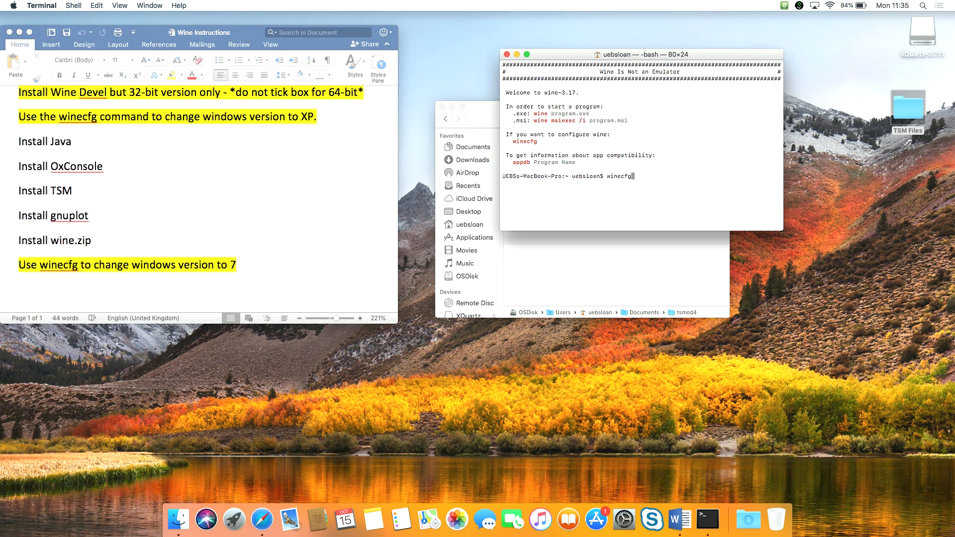
key("Return")
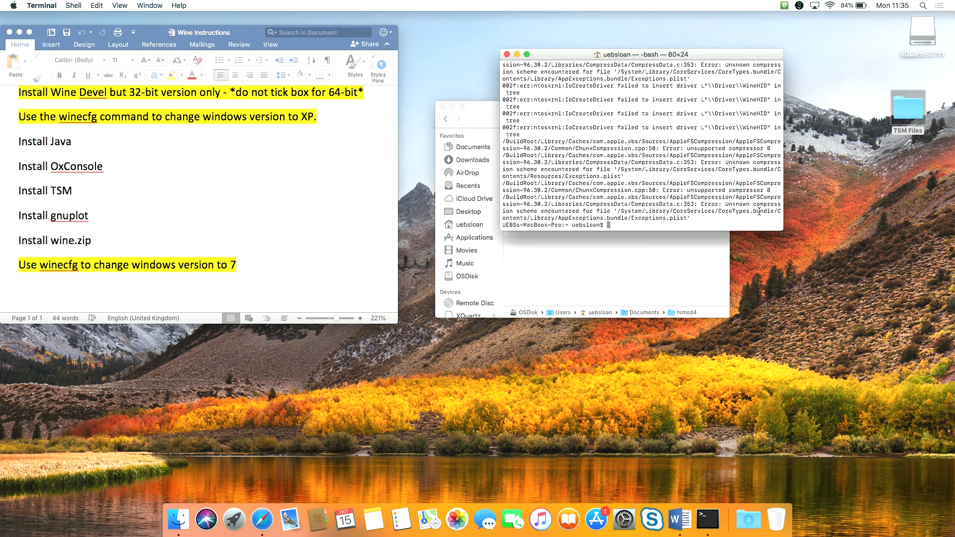
type("winefile")
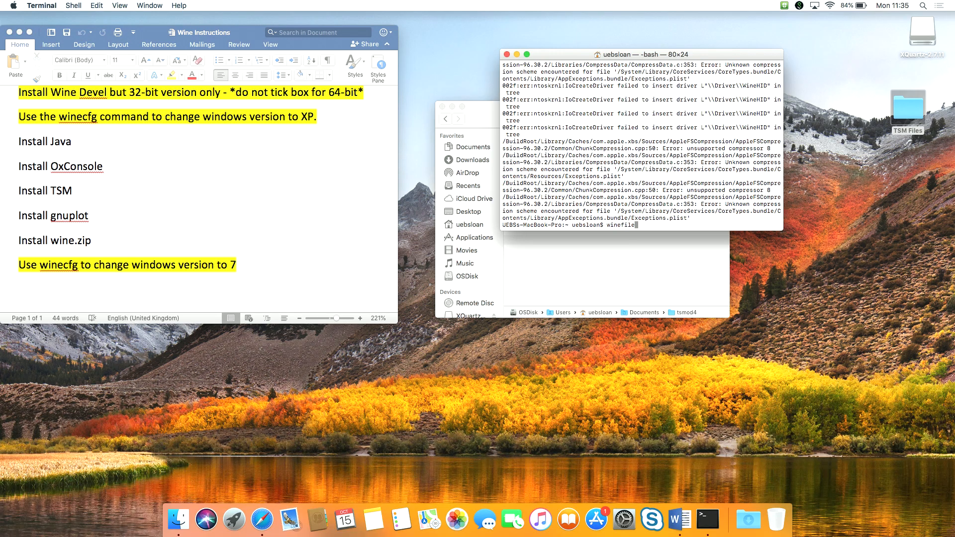
key("Return")
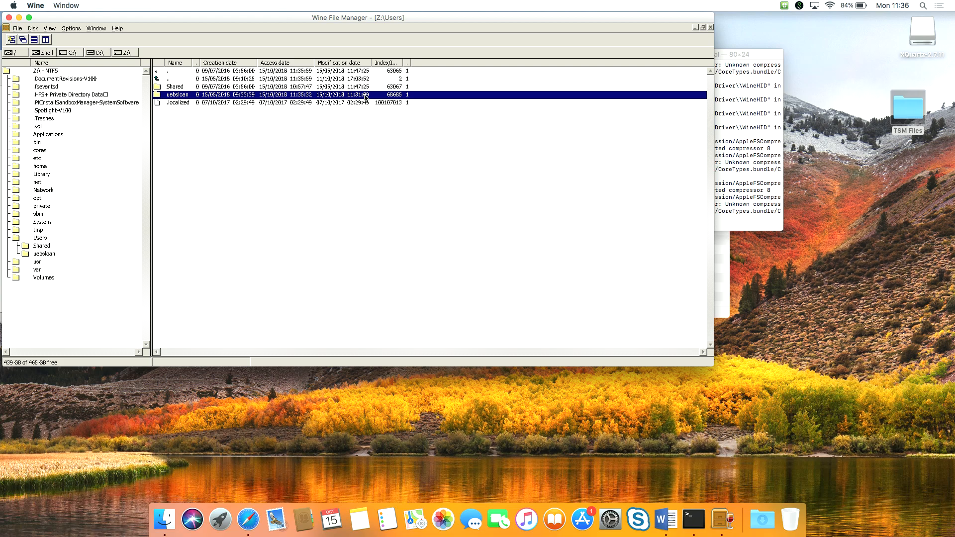
Browse from the user's home folder into Documents\tsmod4 in Wine File Manager, then bring Finder forward.
double_click(177, 94)
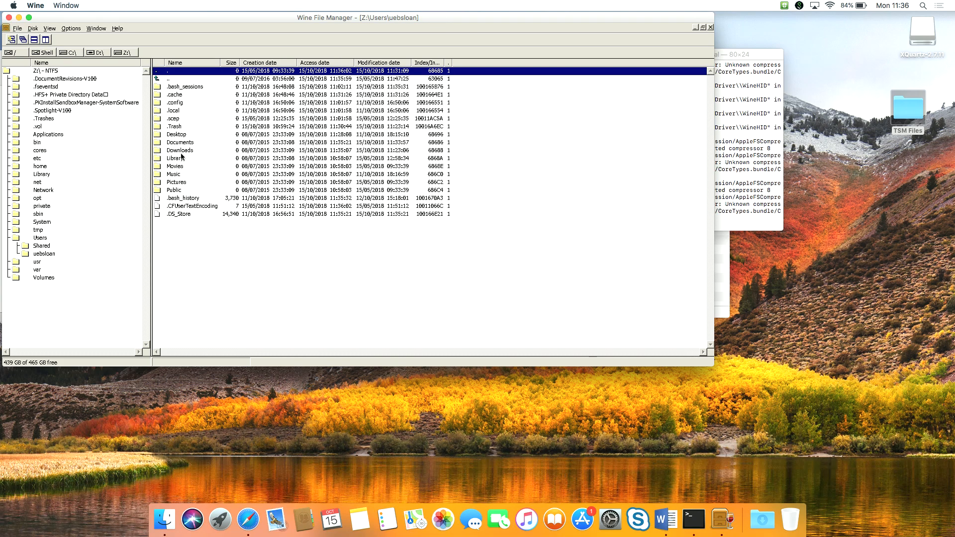
double_click(179, 142)
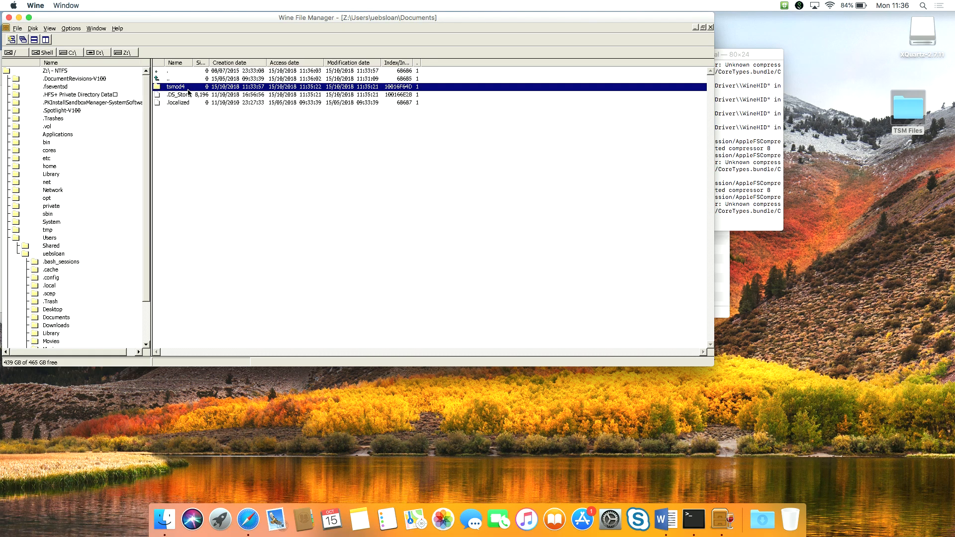
double_click(178, 87)
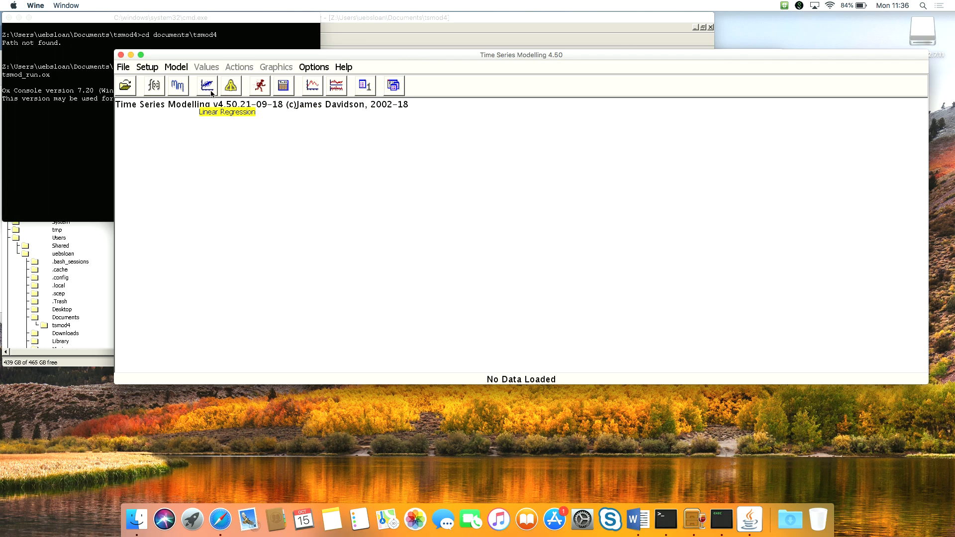
mouse_move(265, 527)
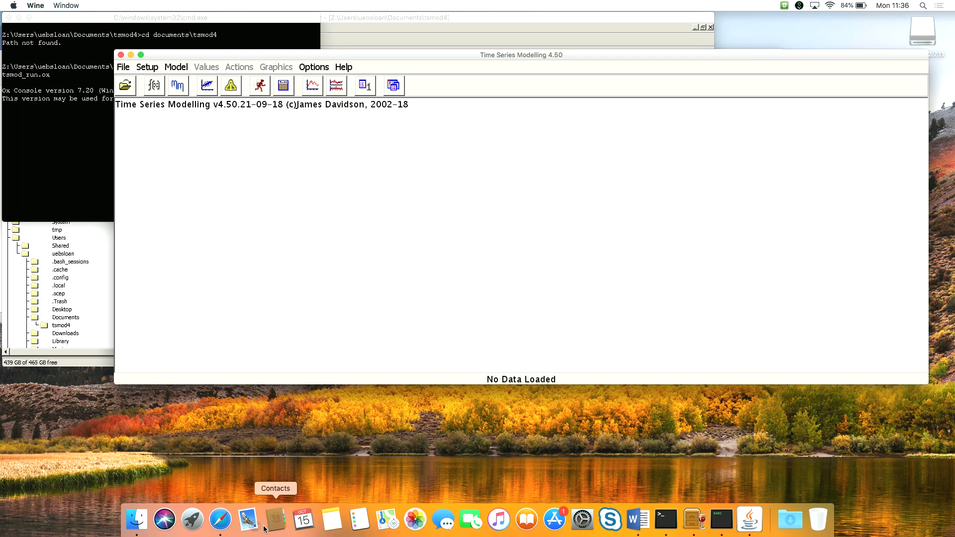
mouse_move(193, 519)
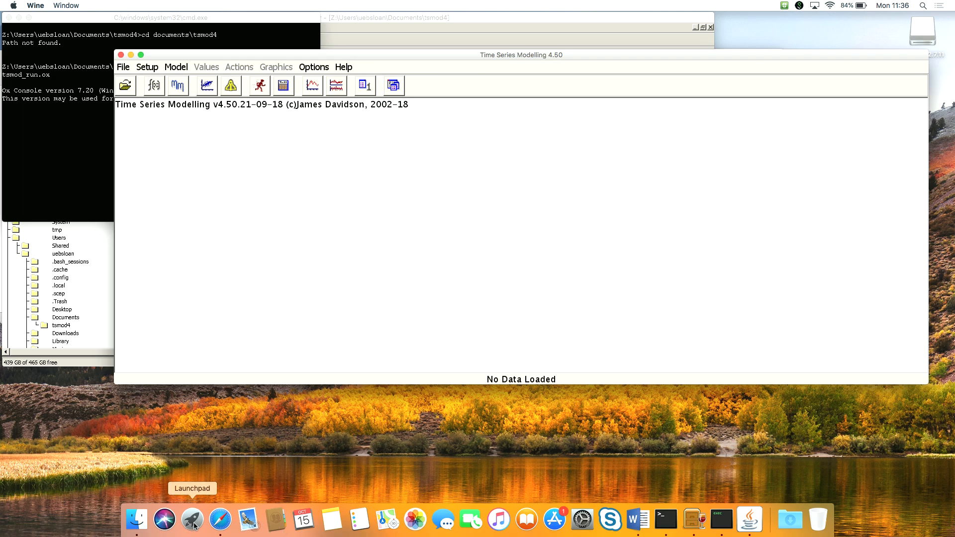
left_click(135, 519)
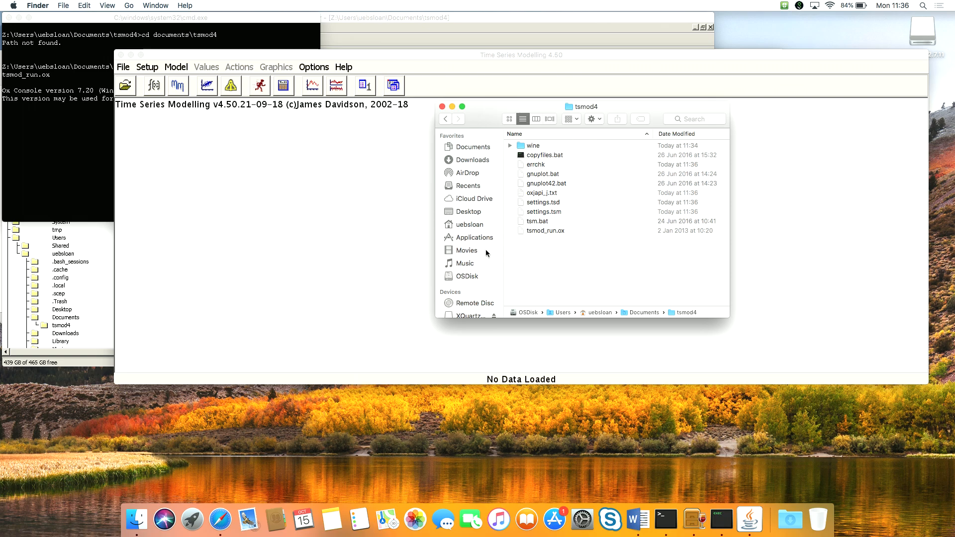
mouse_move(833, 308)
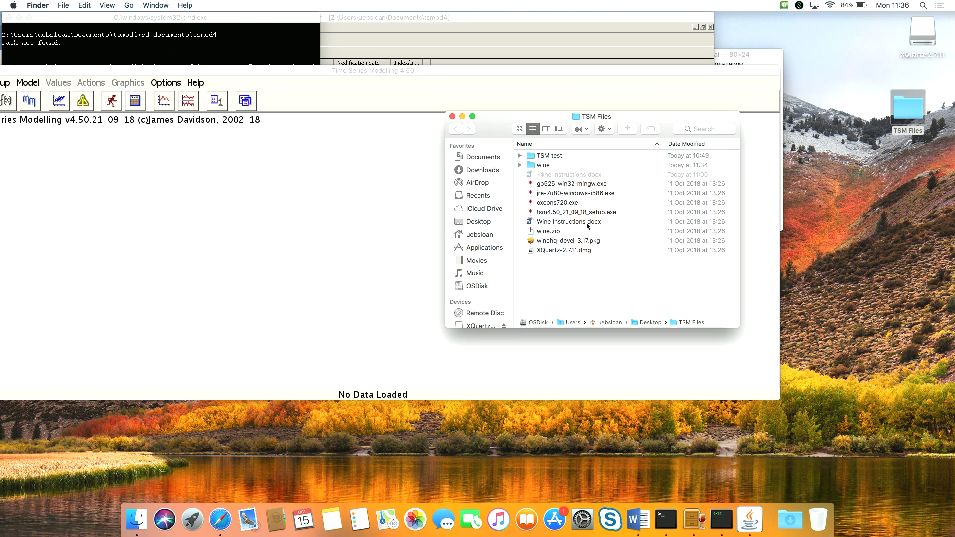
Expand the TSM test folder and select the QM_Ex1.tsm example file.
left_click(549, 156)
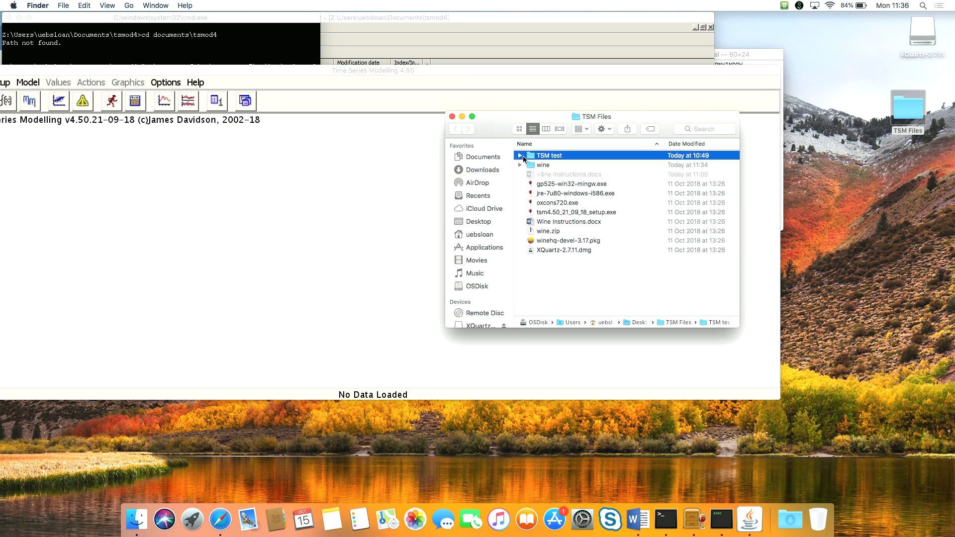
left_click(521, 155)
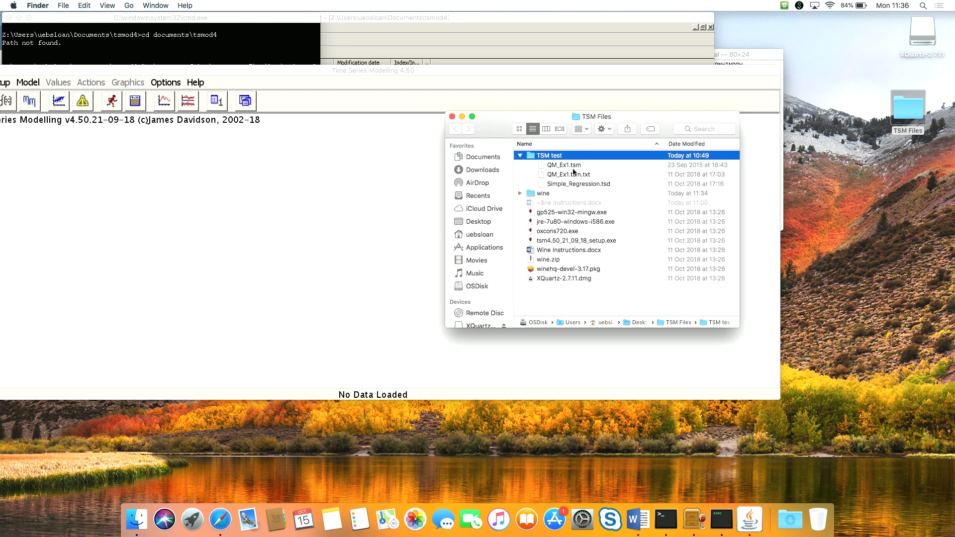
left_click(562, 165)
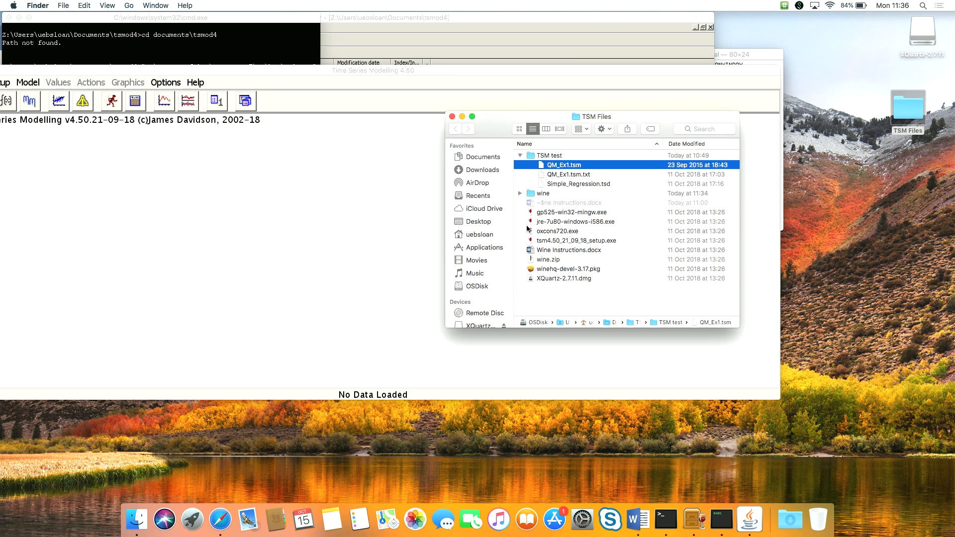
mouse_move(481, 190)
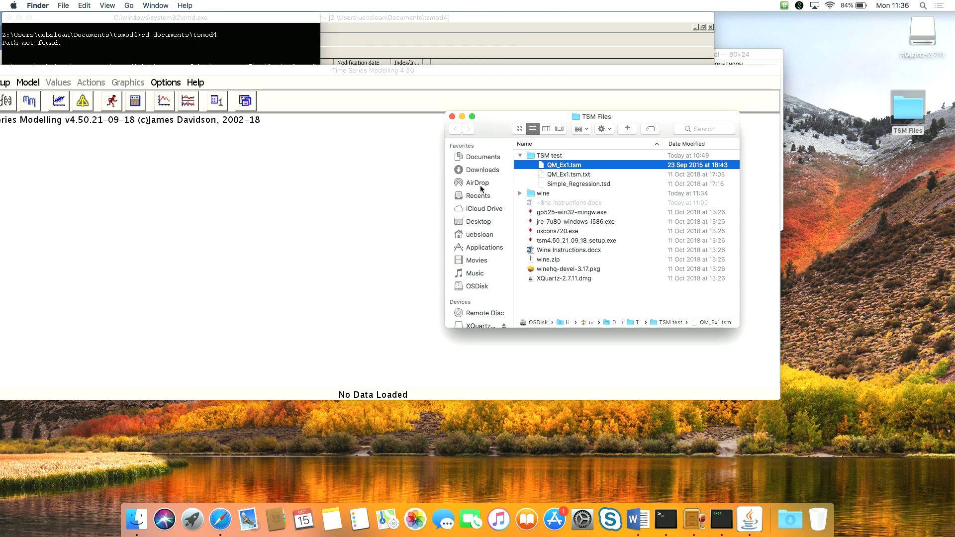
Go to Documents in the sidebar and open the tsmod4 folder.
left_click(483, 157)
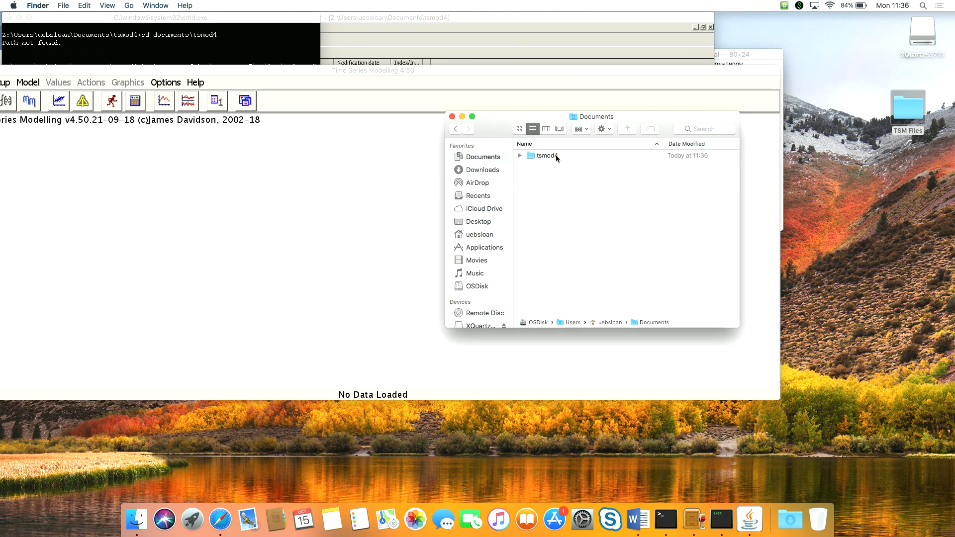
double_click(545, 155)
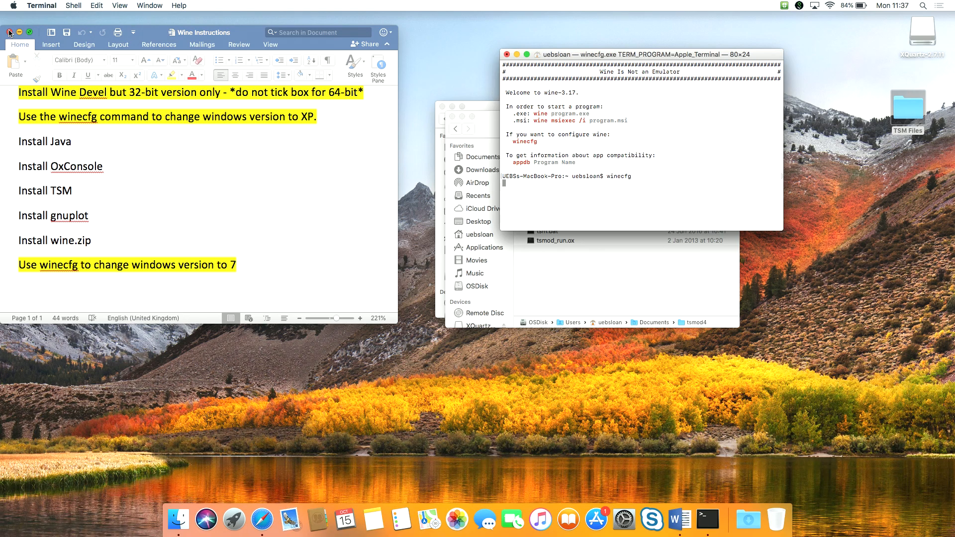
End the winecfg run and enter winefile to reopen Wine File Manager.
key("Return")
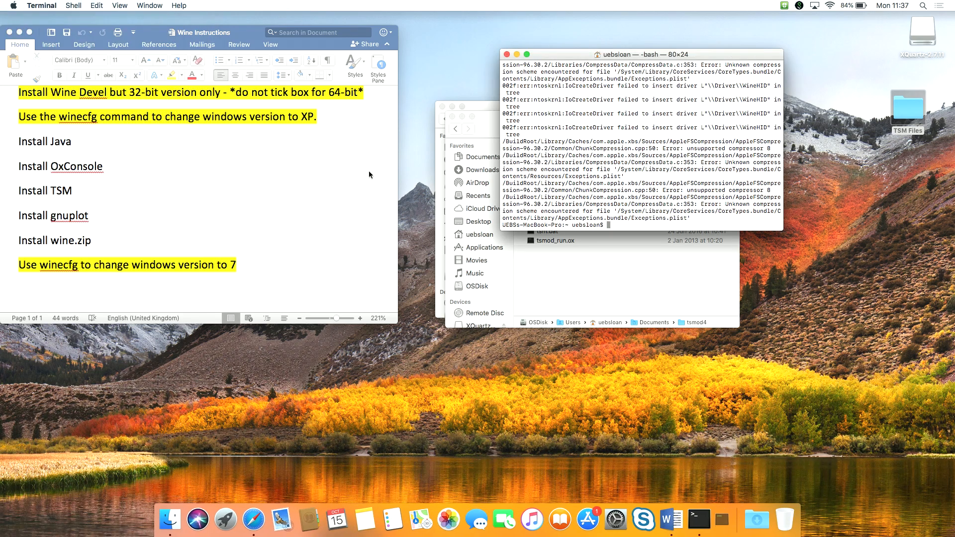
type("winefile")
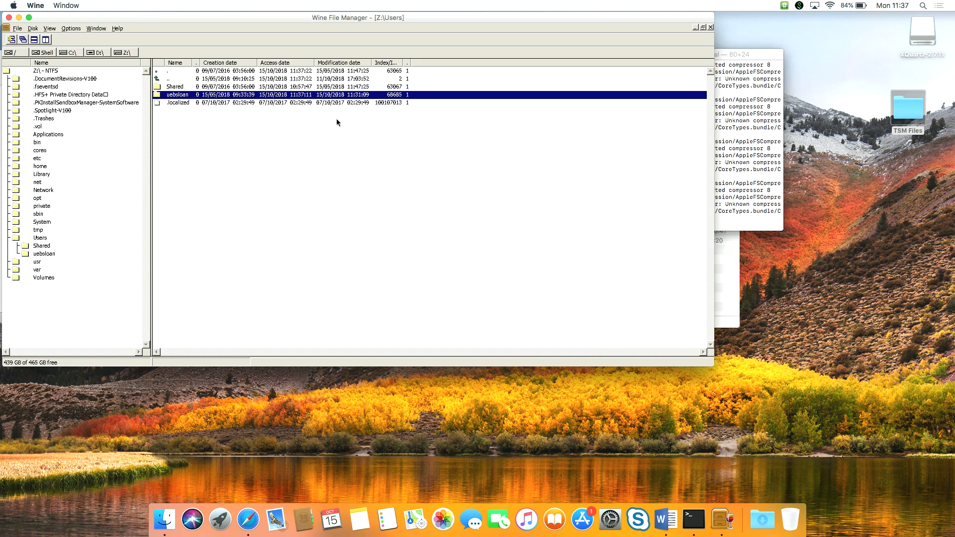
Browse from the user's home folder into Documents in Wine File Manager.
double_click(177, 95)
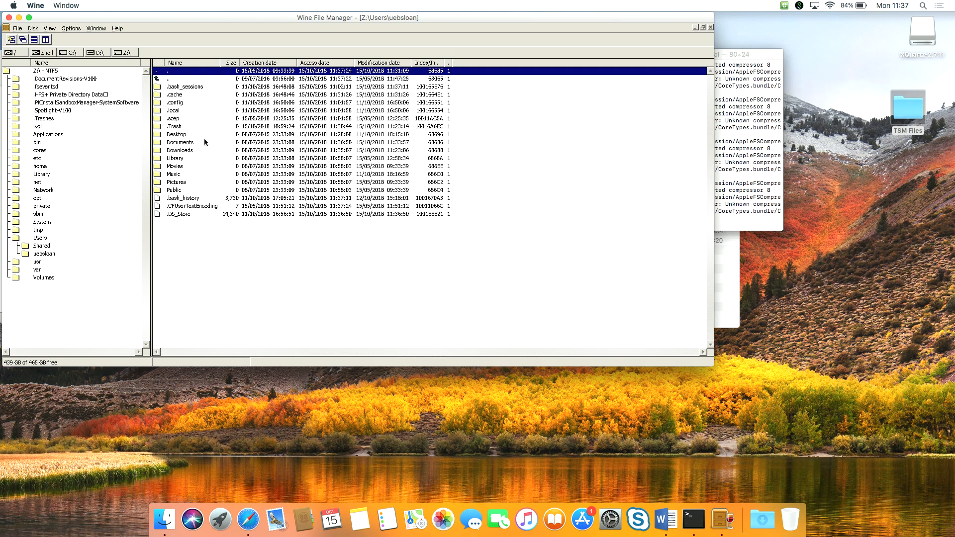
mouse_move(190, 171)
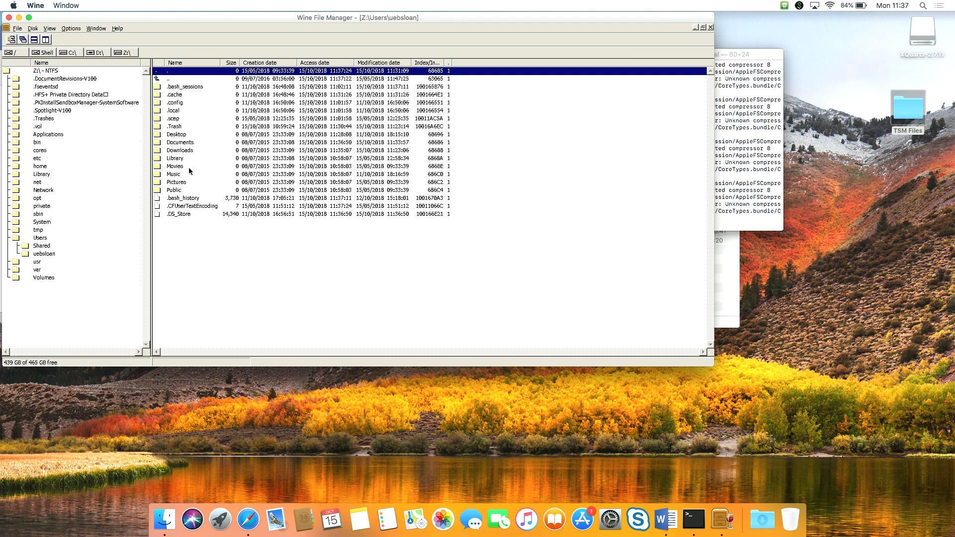
mouse_move(195, 147)
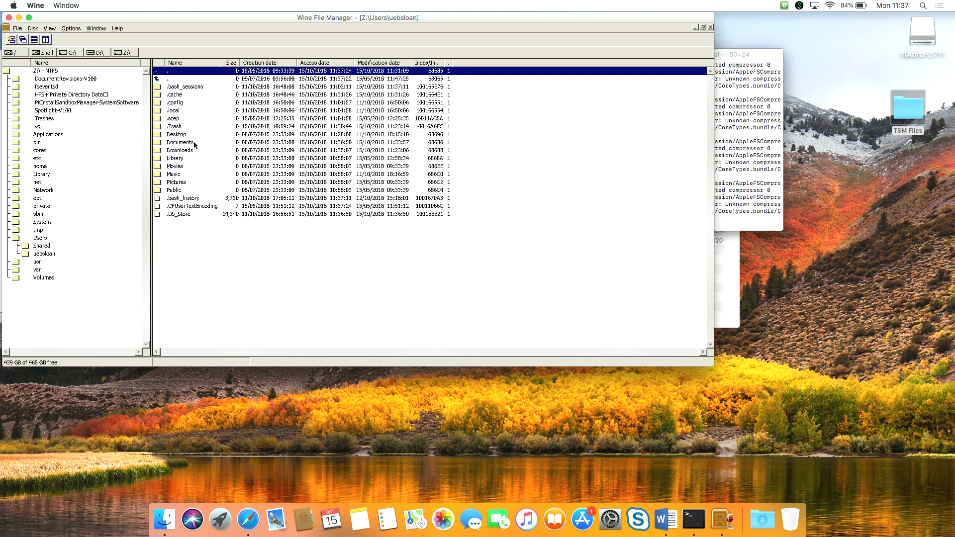
double_click(179, 142)
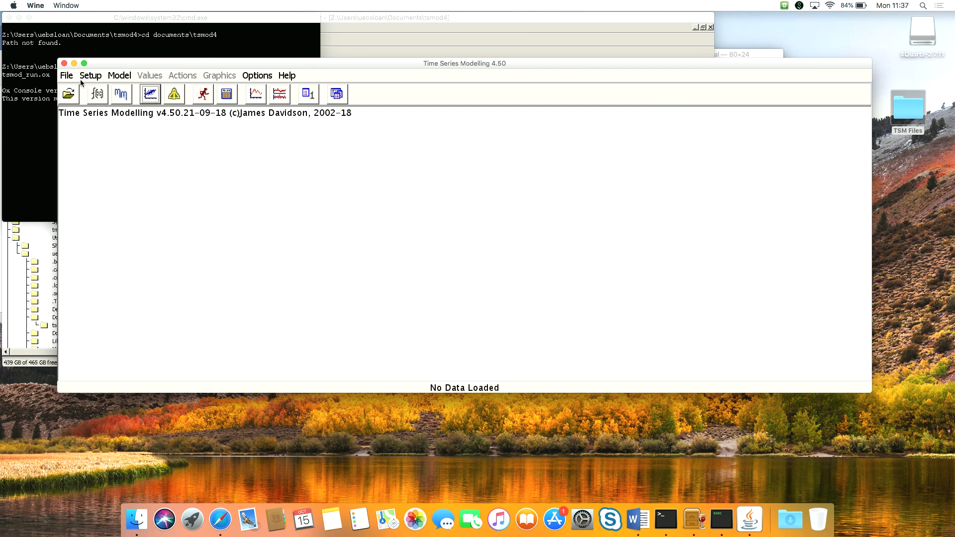
Start File > Settings > Import Model and pick settings.tsd in the tsmod4 folder.
left_click(66, 75)
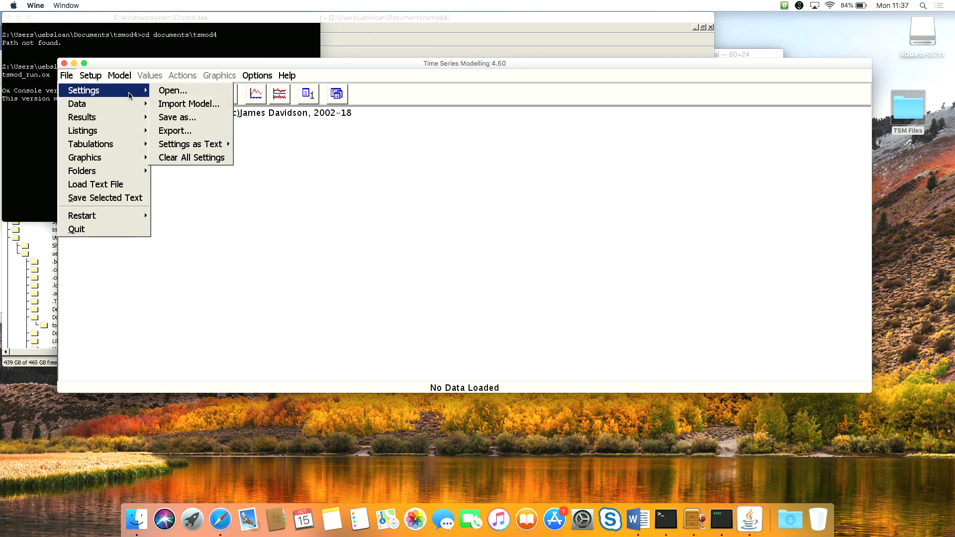
mouse_move(188, 104)
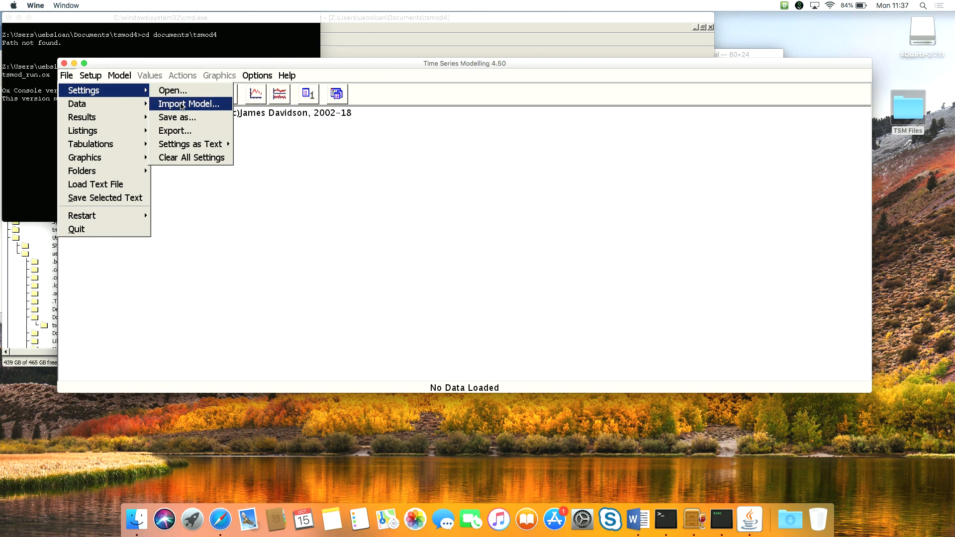
left_click(188, 104)
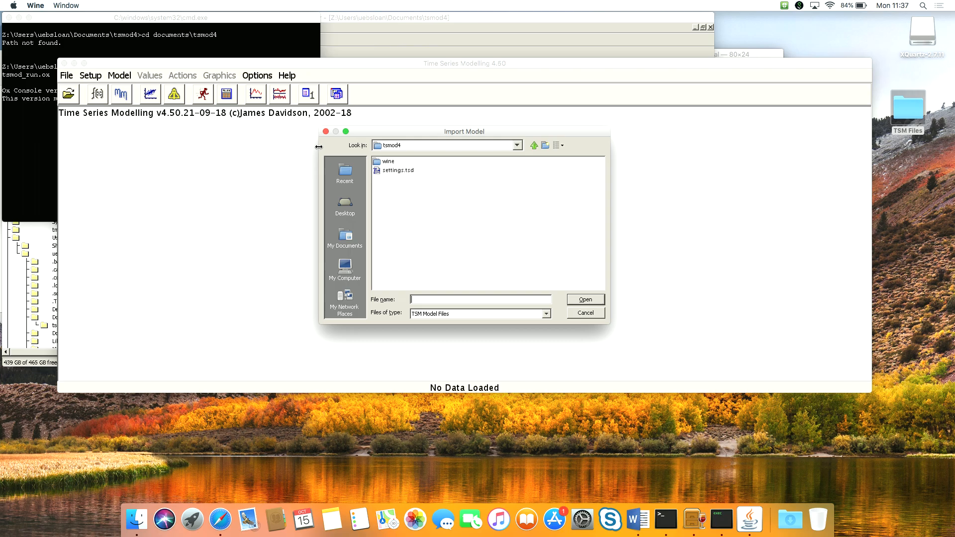
left_click(398, 170)
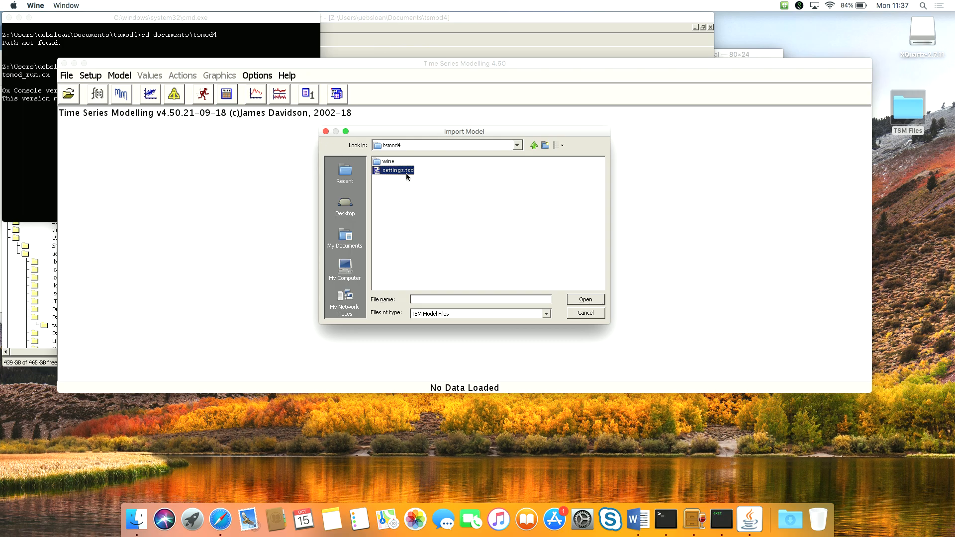